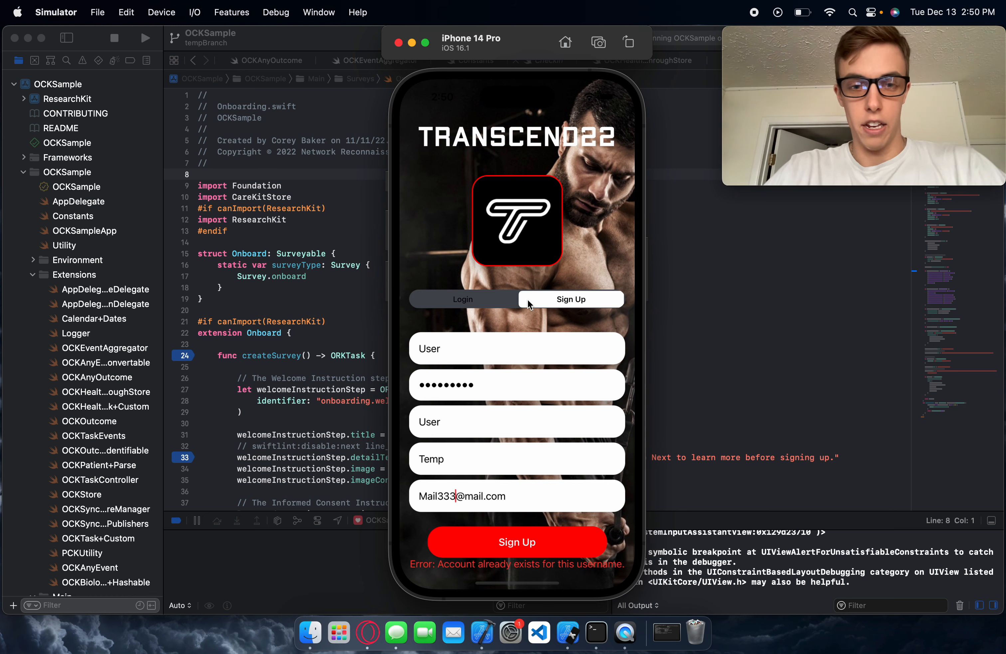
pyautogui.moveTo(526, 260)
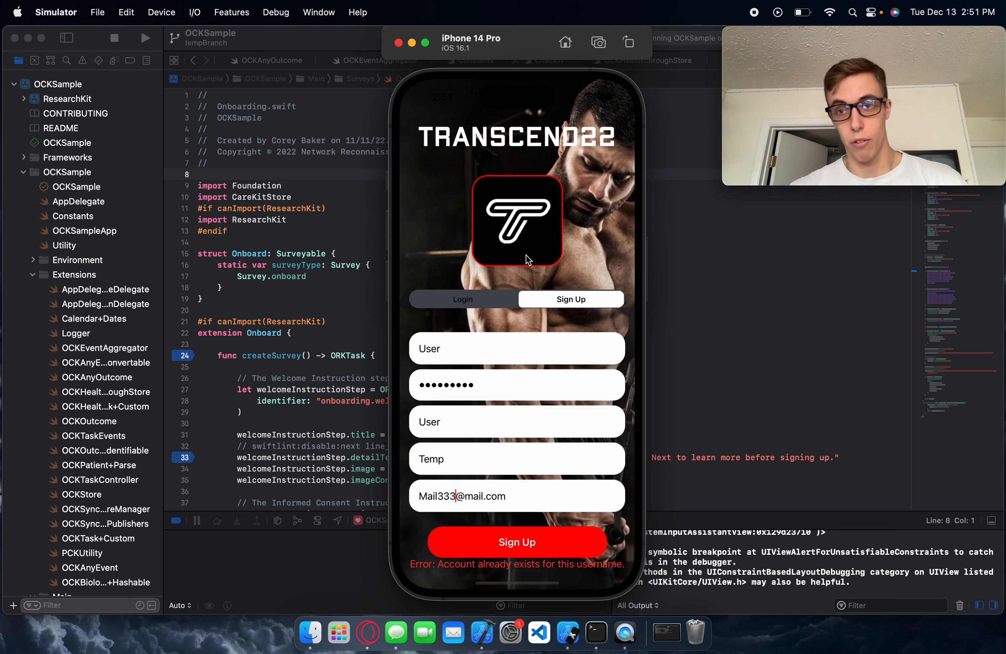
pyautogui.click(458, 348)
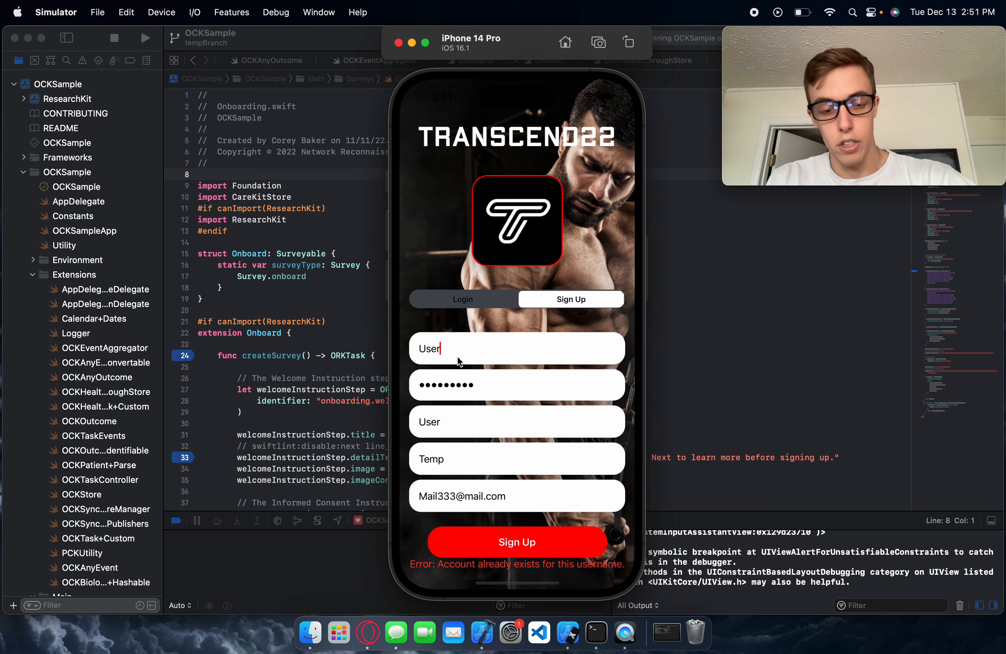
pyautogui.write('12')
pyautogui.click(518, 496)
pyautogui.write('4')
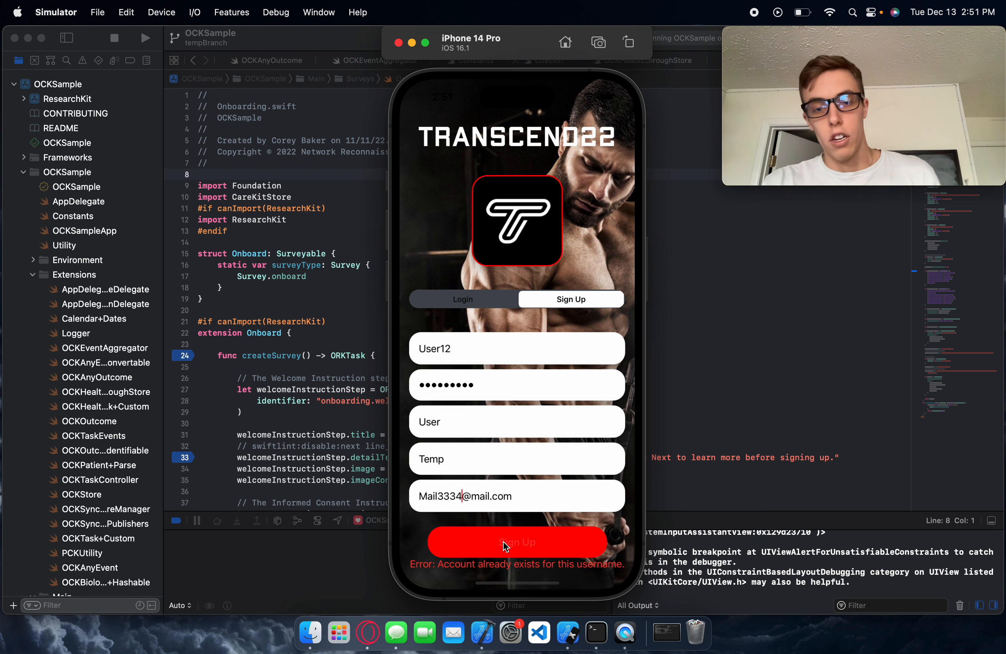
pyautogui.click(517, 541)
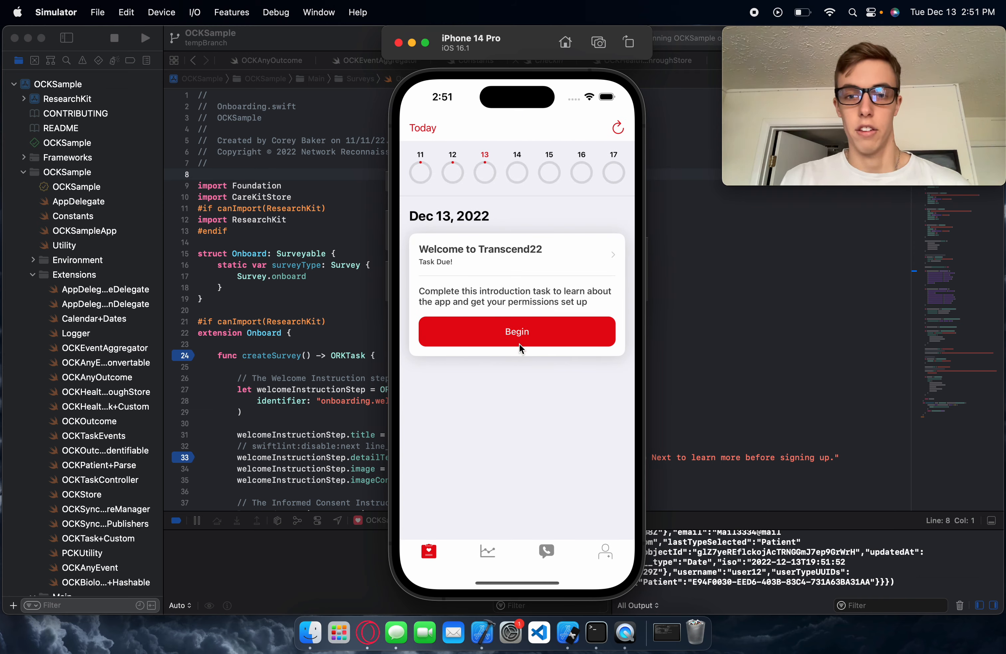
# - Begin the welcome task and allow Health, notifications and motion/fitness access
pyautogui.click(516, 332)
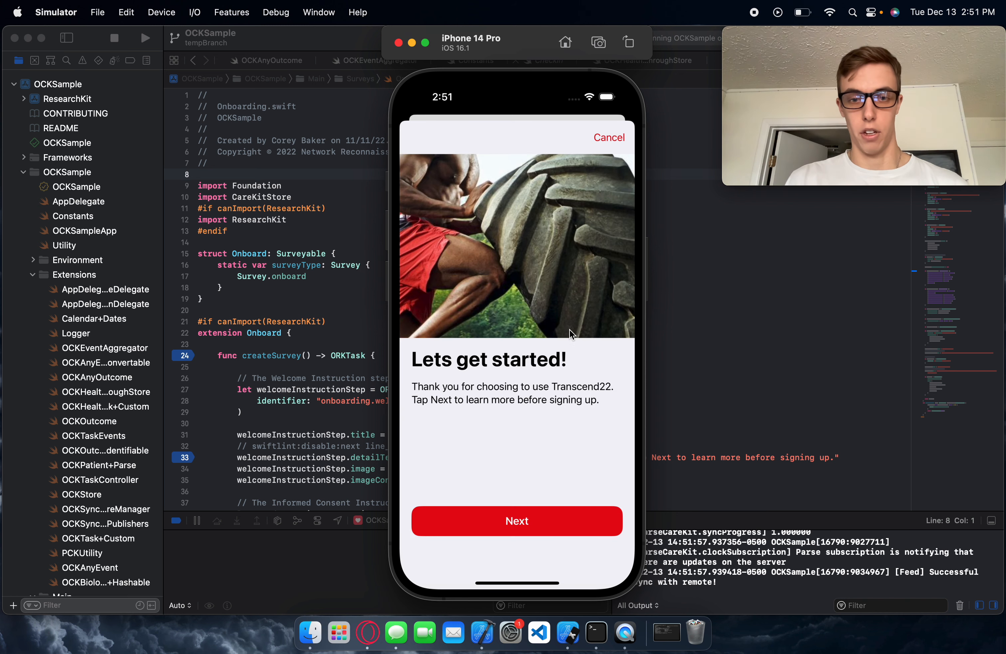
pyautogui.click(517, 520)
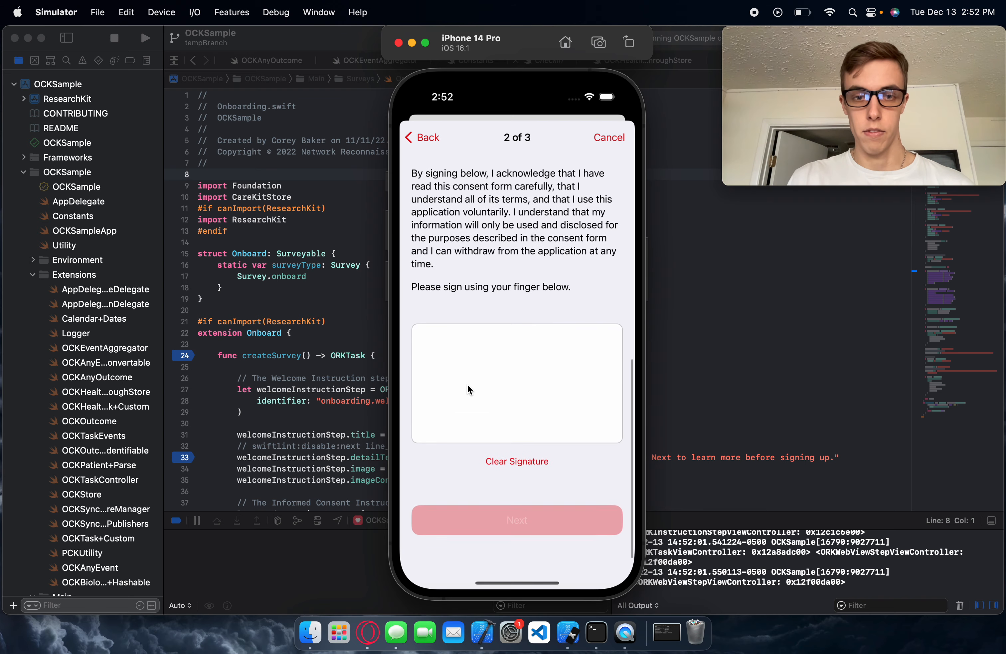
pyautogui.click(516, 519)
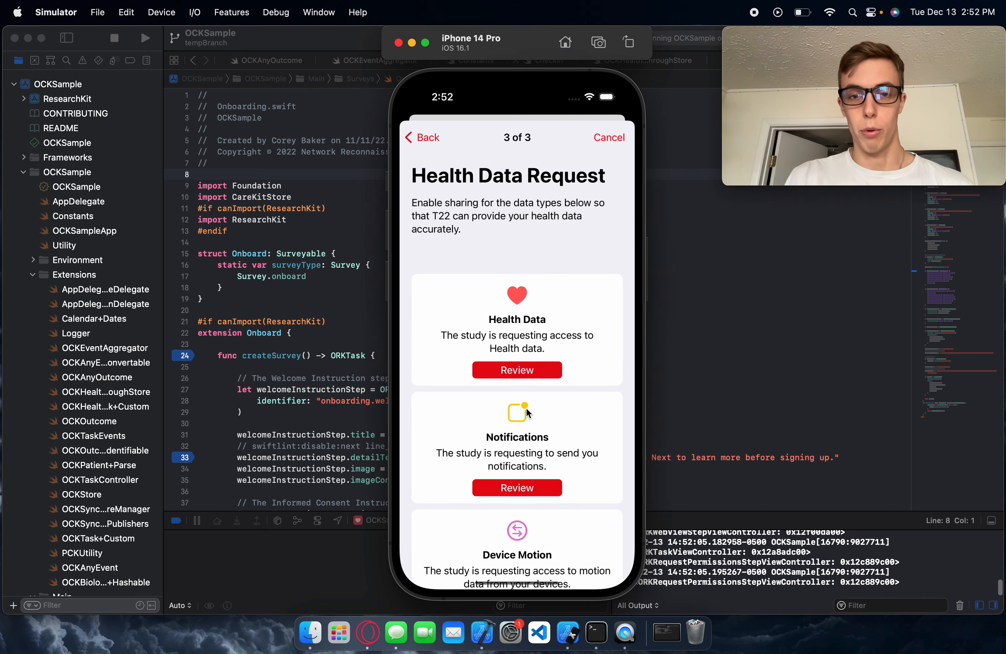
pyautogui.click(516, 370)
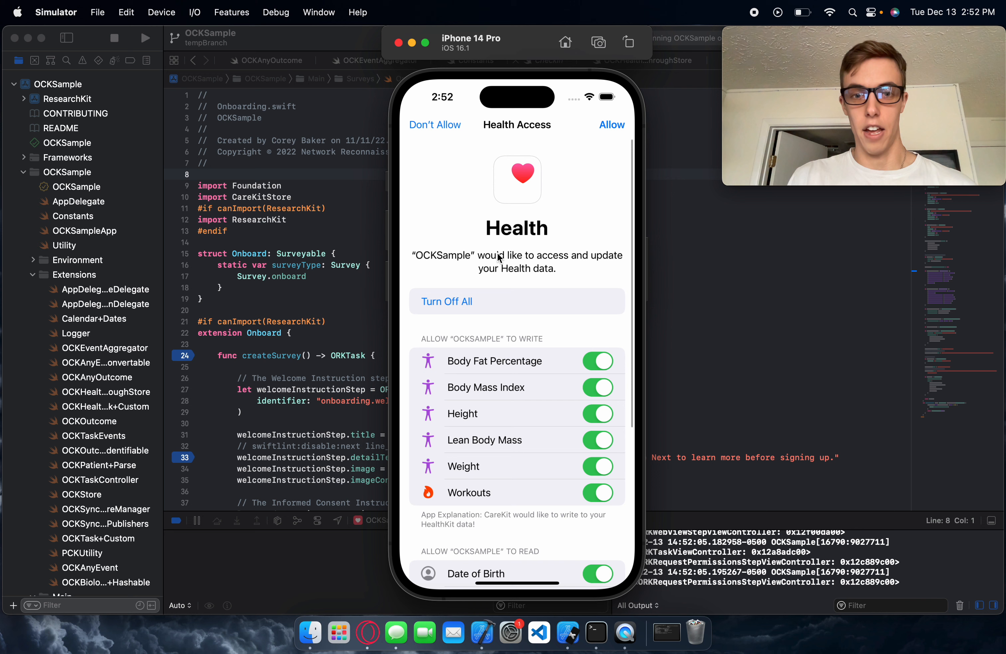
pyautogui.click(611, 124)
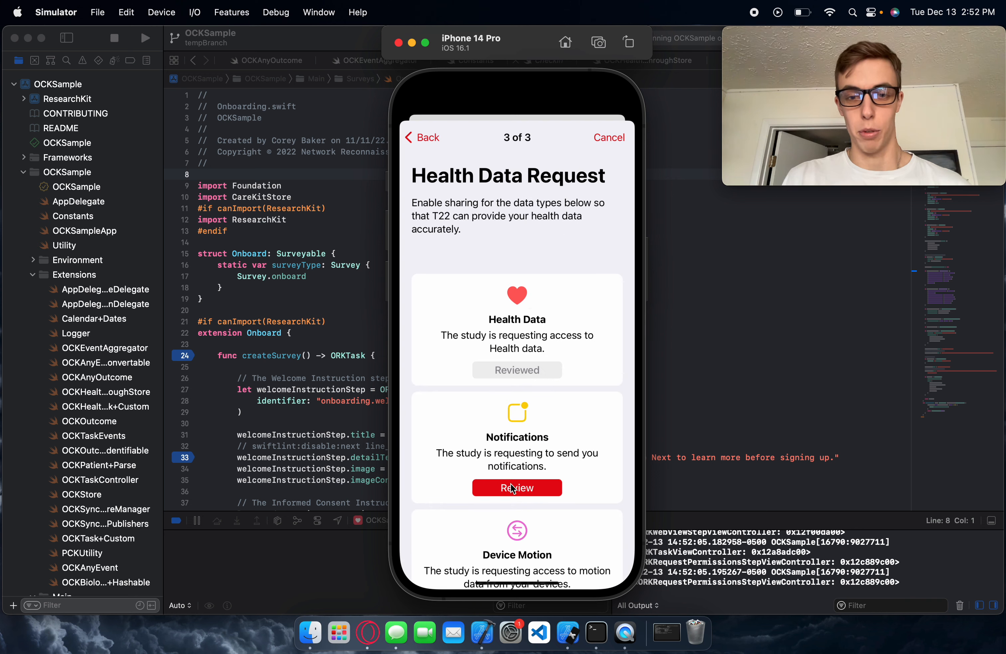
pyautogui.click(517, 488)
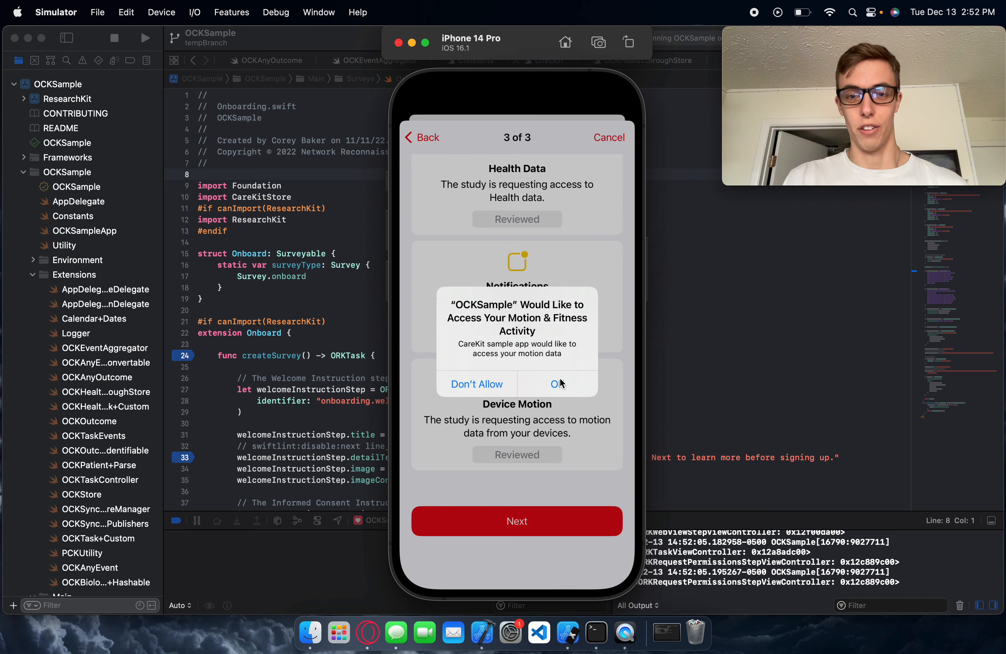
pyautogui.click(556, 383)
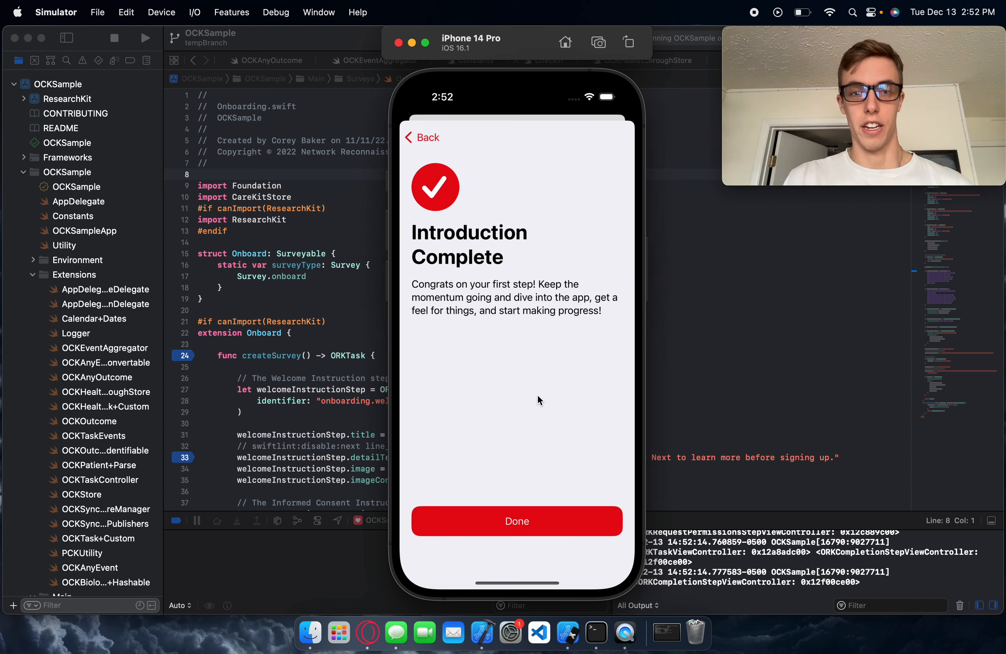
pyautogui.moveTo(522, 201)
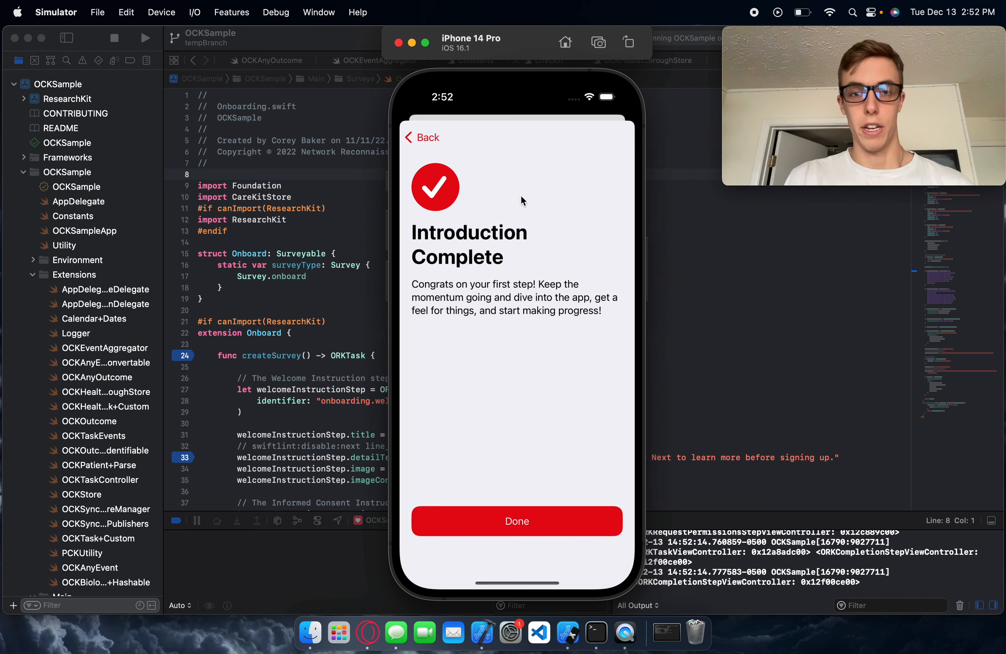
pyautogui.click(516, 521)
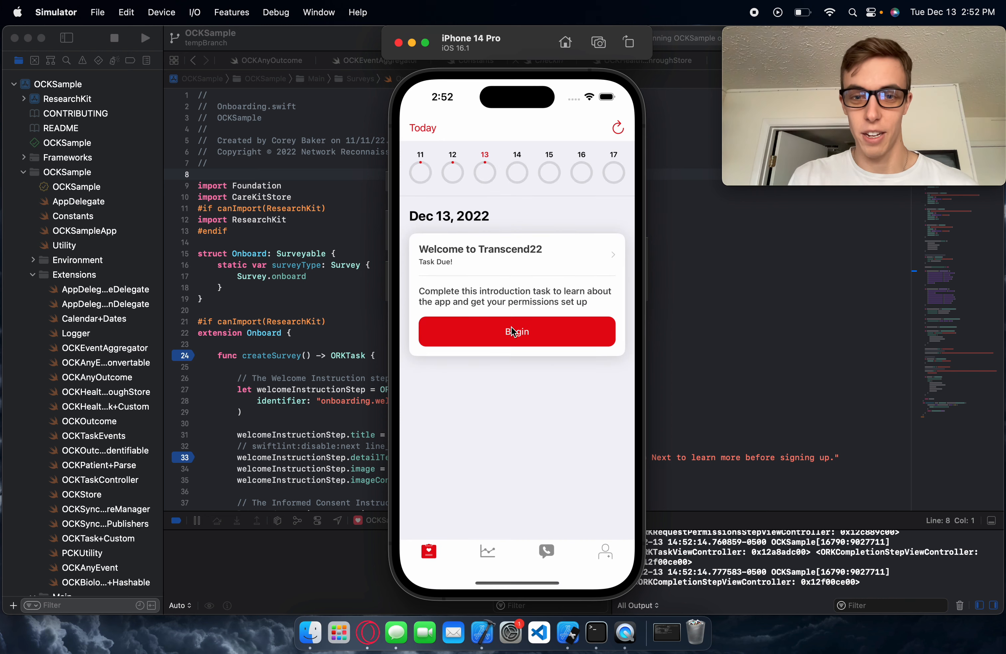
# - Re-run the introduction, sign the consent and finish so today's tasks appear
pyautogui.click(516, 331)
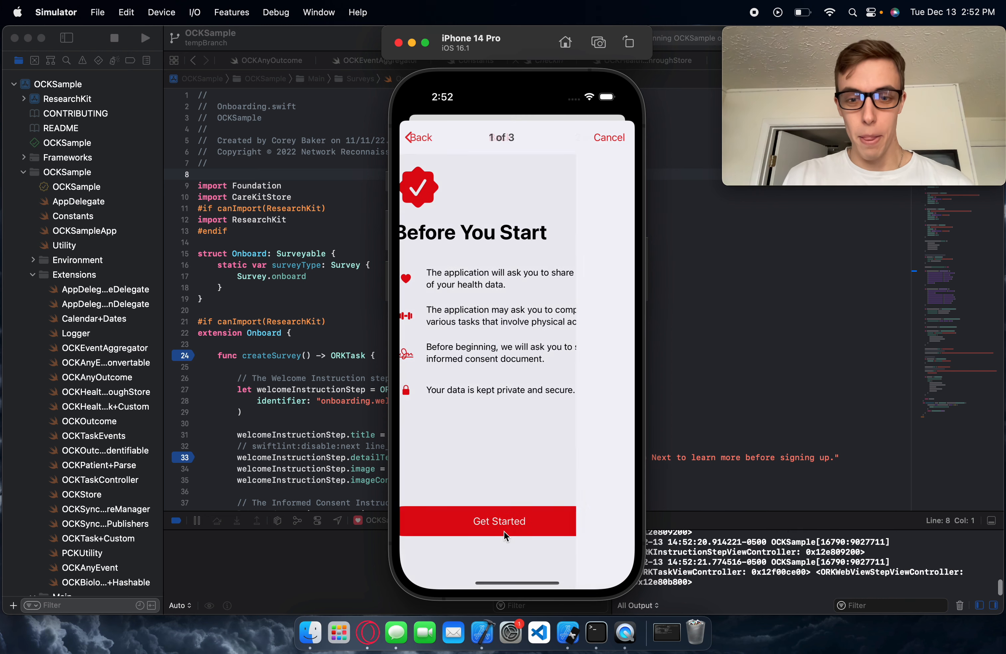
pyautogui.click(499, 521)
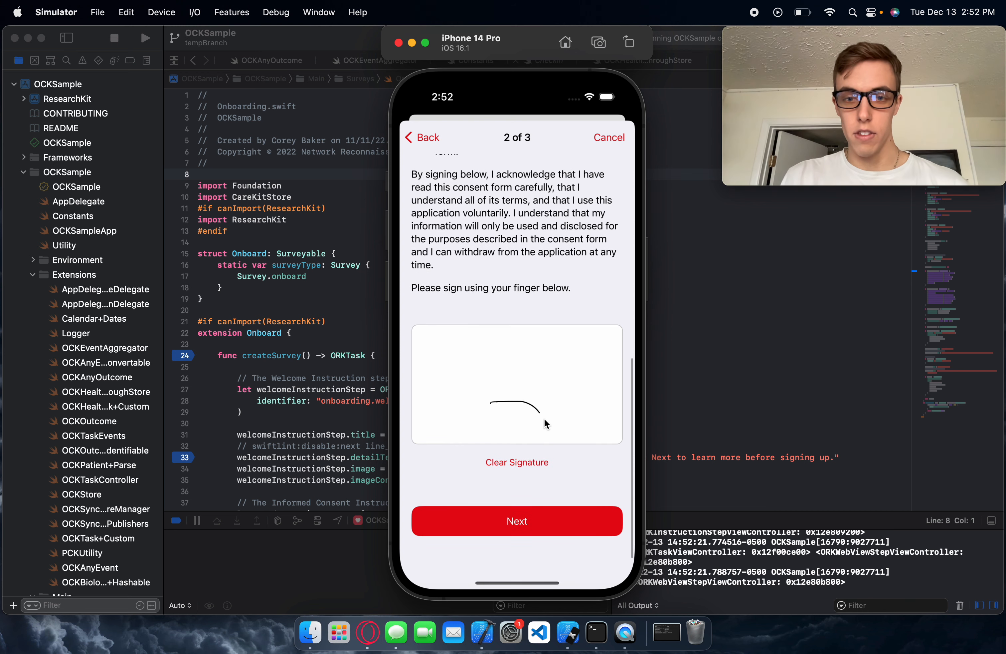
pyautogui.click(516, 521)
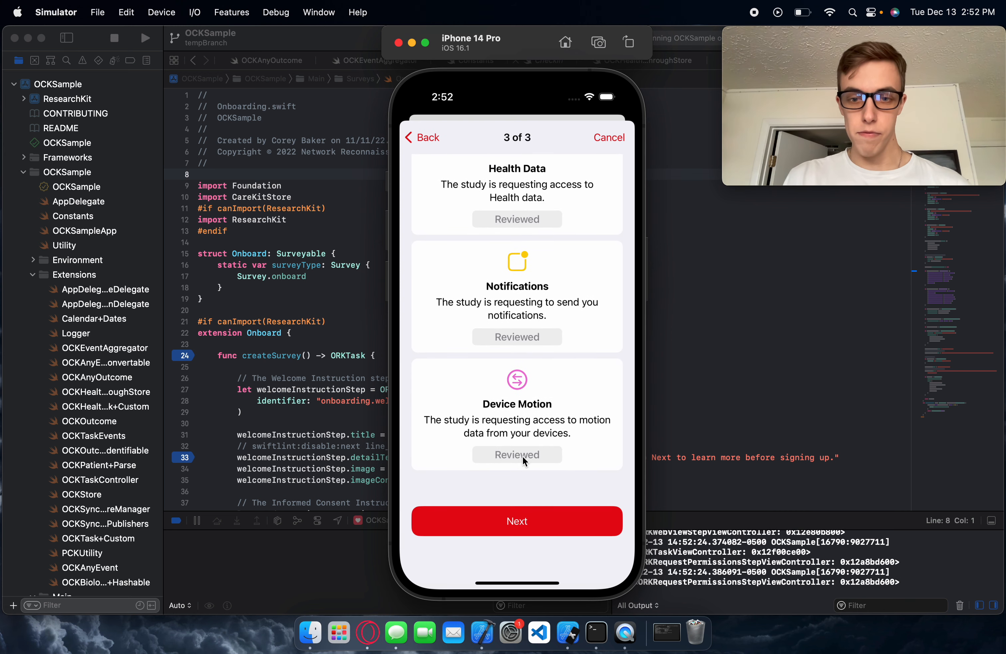
pyautogui.click(516, 520)
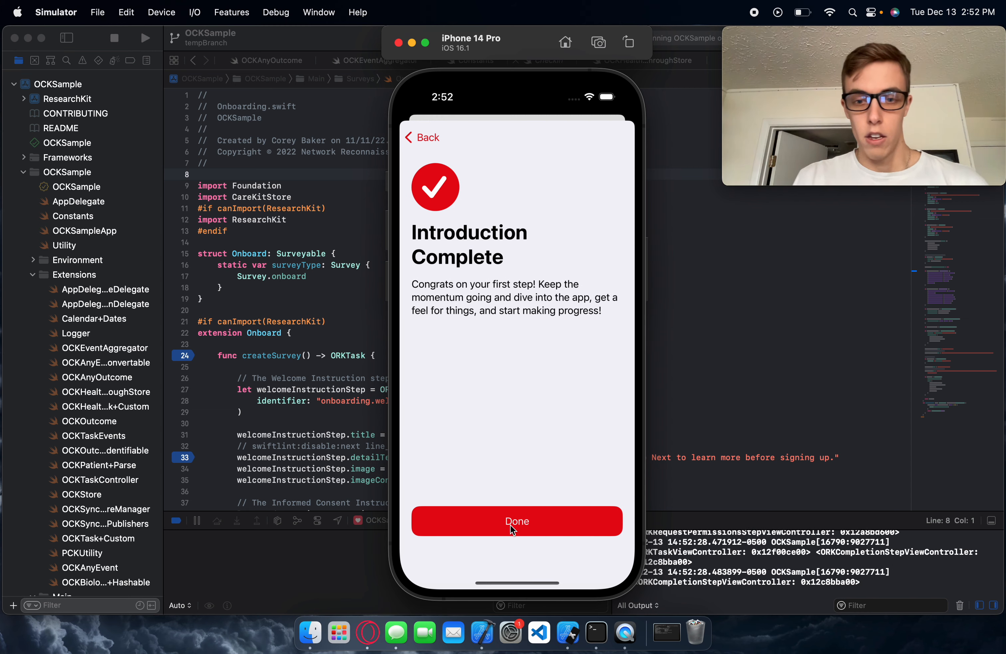
pyautogui.click(517, 521)
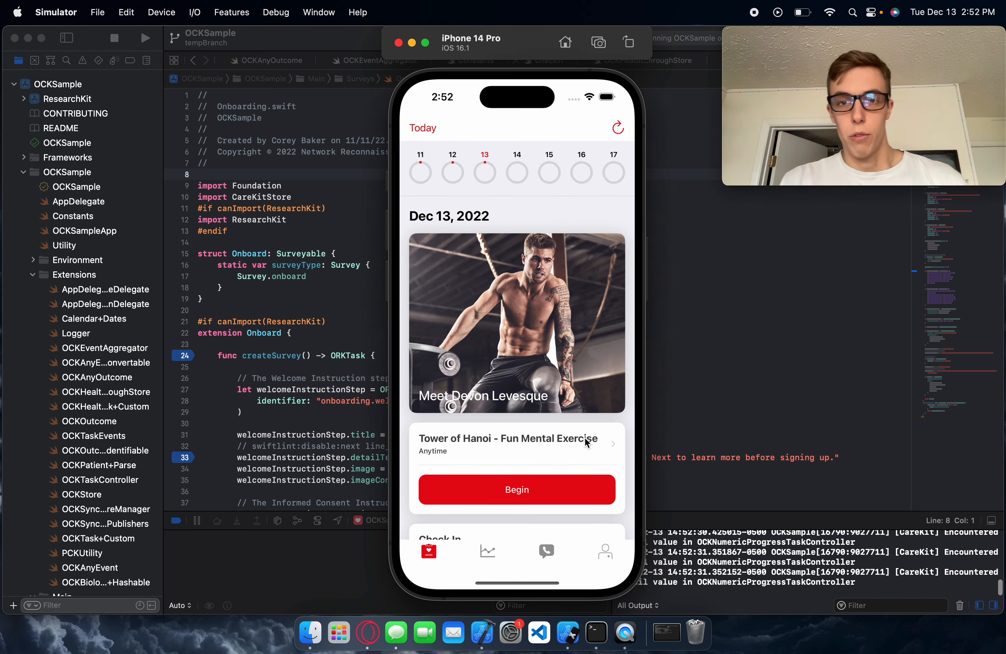
# - Scroll the Today list down to the Night Time Stretch and Cold Showers cards
pyautogui.scroll(3)
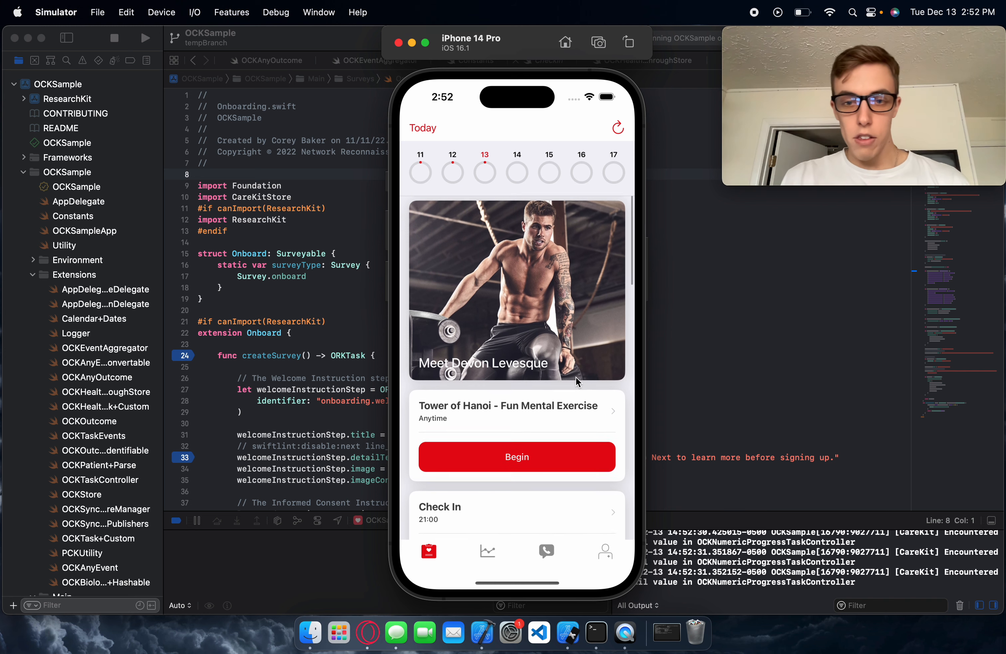
pyautogui.scroll(-3)
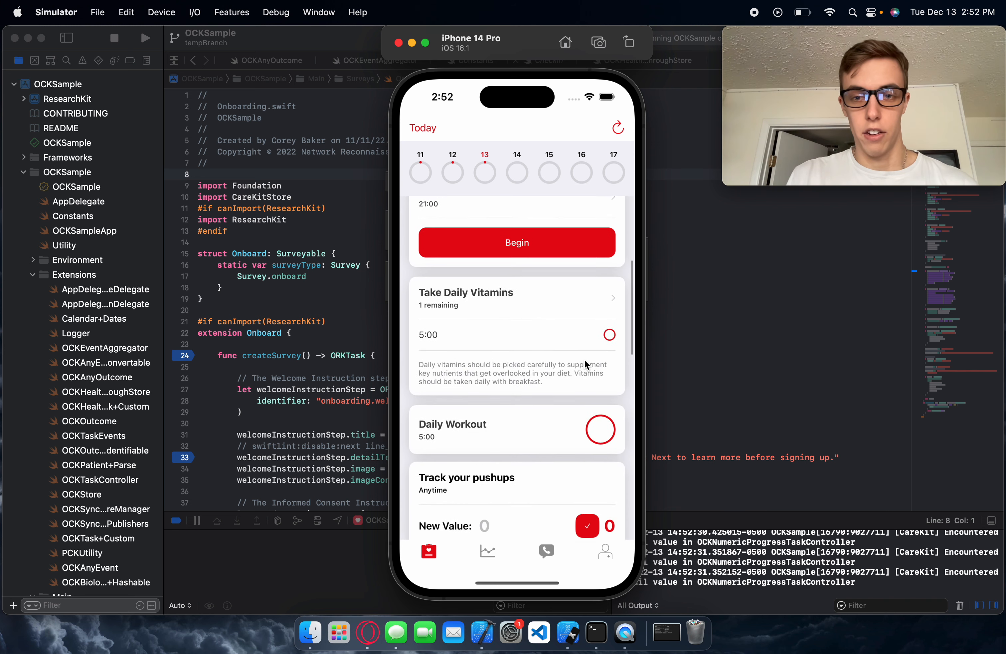
pyautogui.scroll(3)
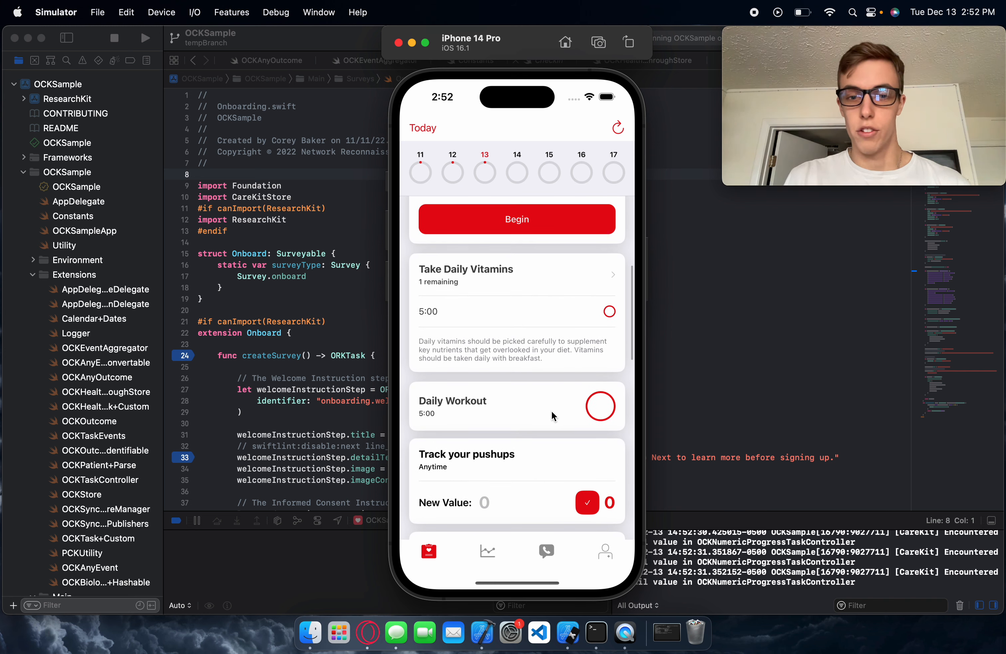
pyautogui.scroll(-3)
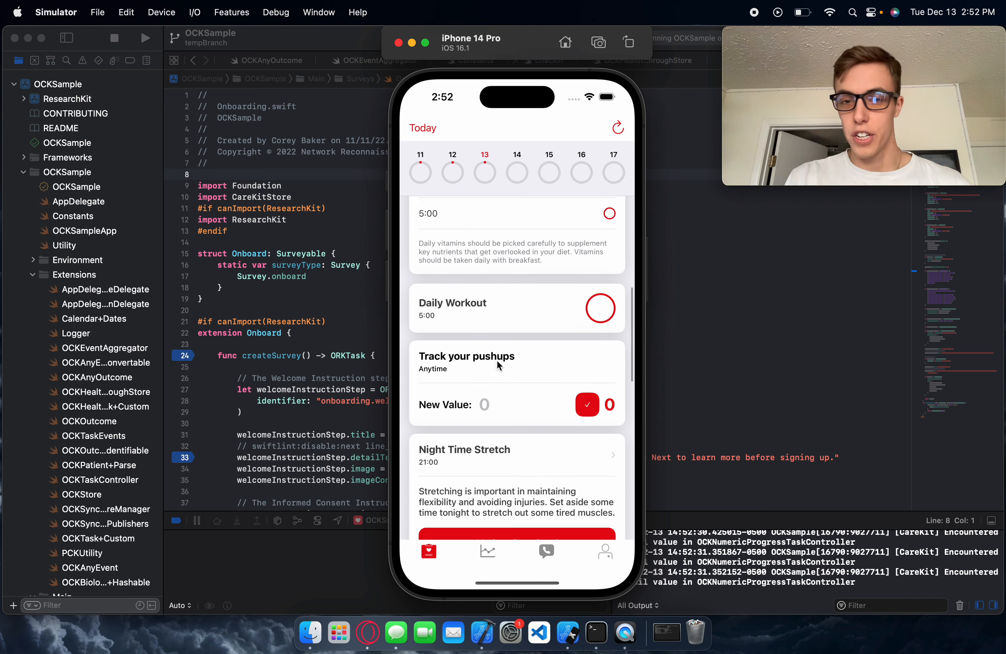
pyautogui.scroll(-3)
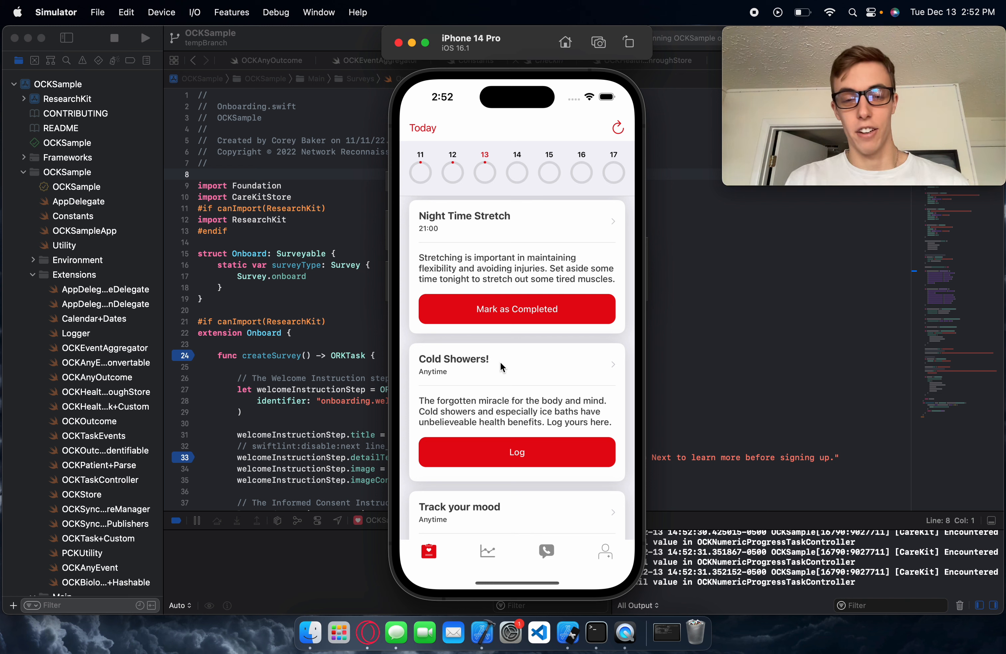
pyautogui.moveTo(511, 372)
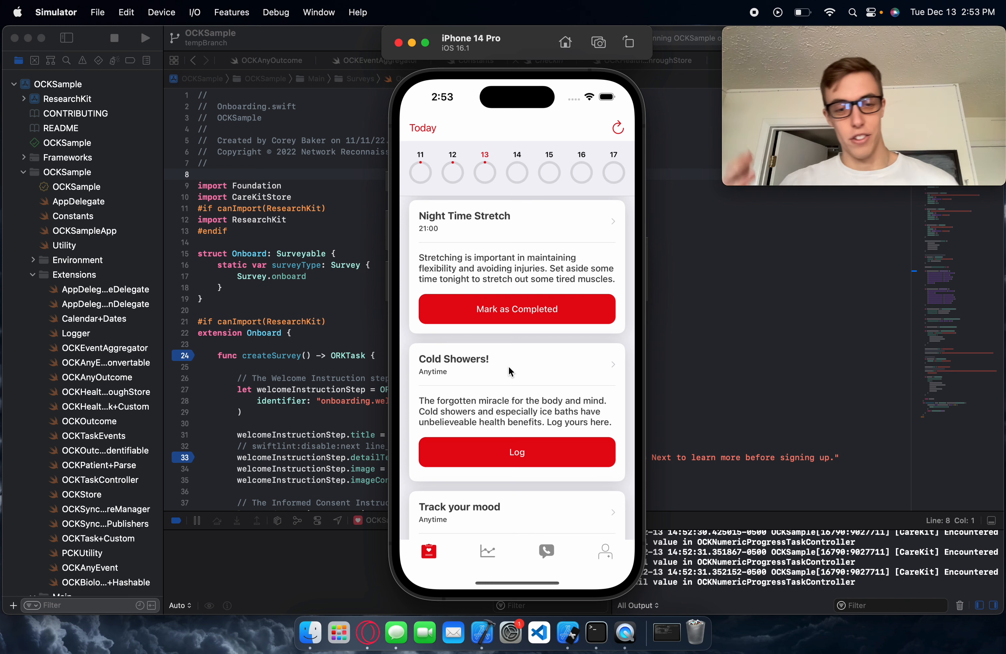
pyautogui.moveTo(526, 442)
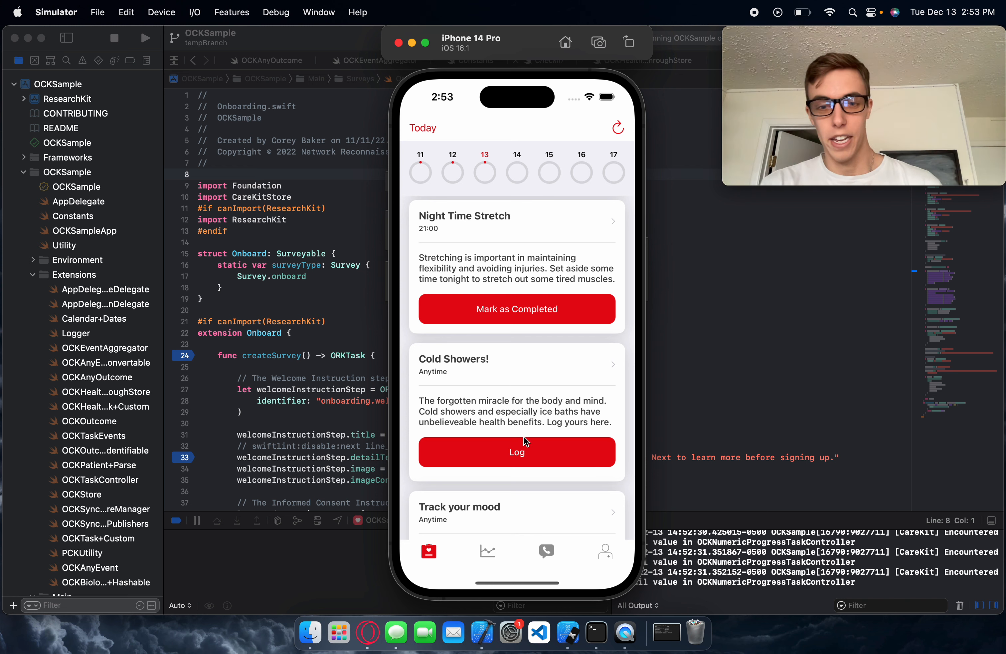
# - Log a Cold Showers completion and briefly check the Insights charts
pyautogui.click(516, 451)
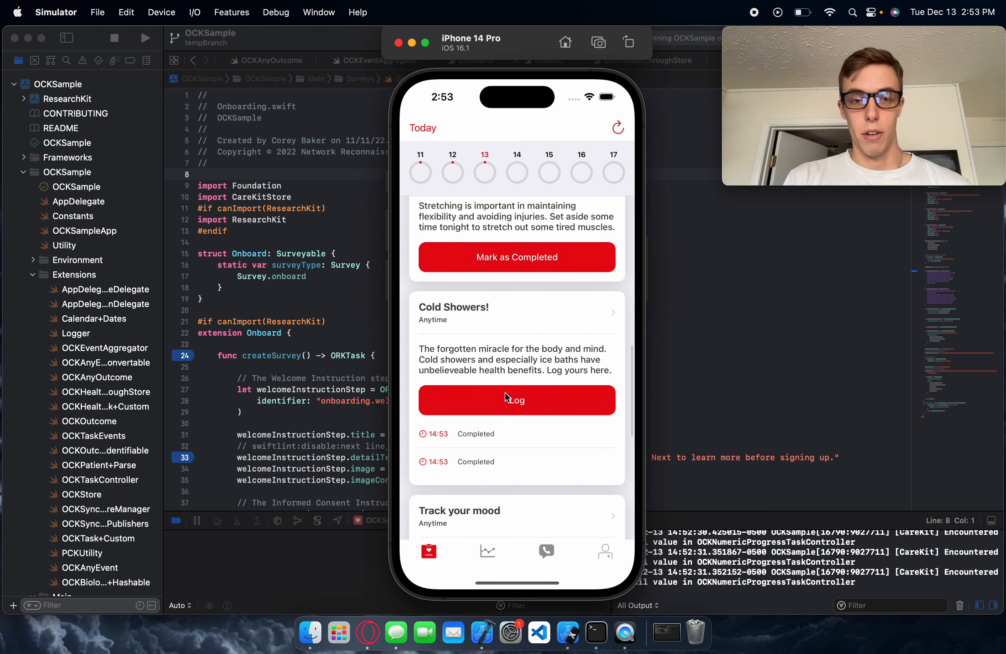
pyautogui.click(487, 551)
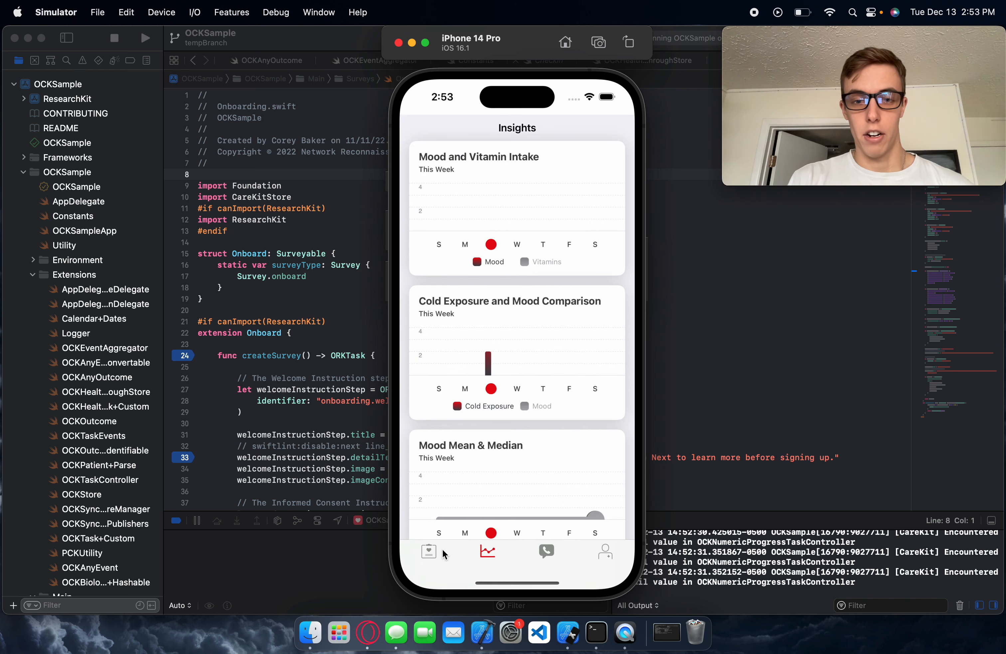
pyautogui.click(428, 551)
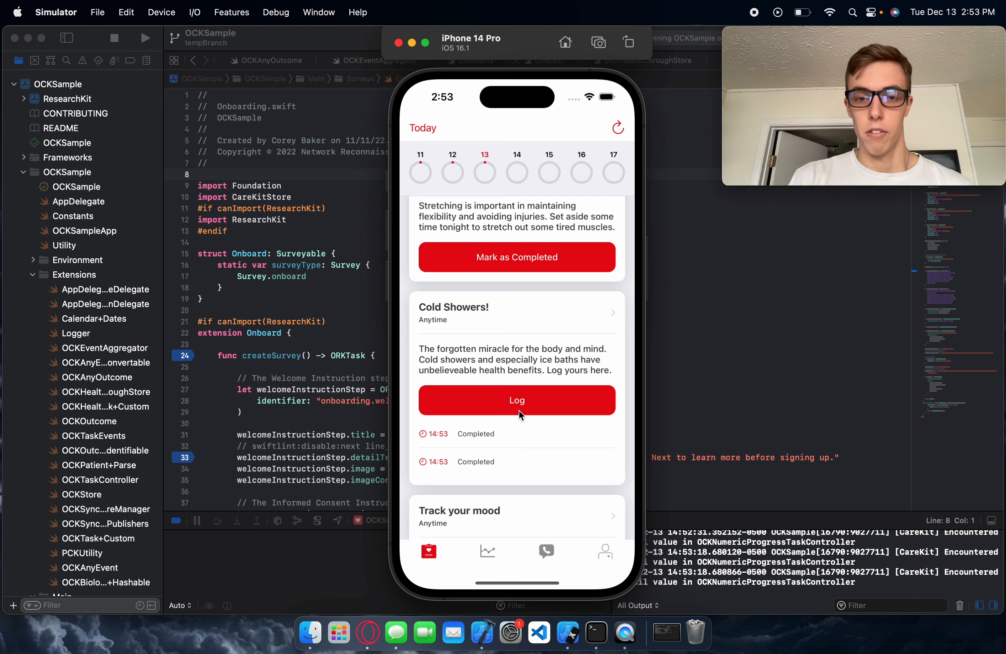
# - Log a mood entry on Track your mood, then bring up the weekly Insights charts
pyautogui.scroll(-3)
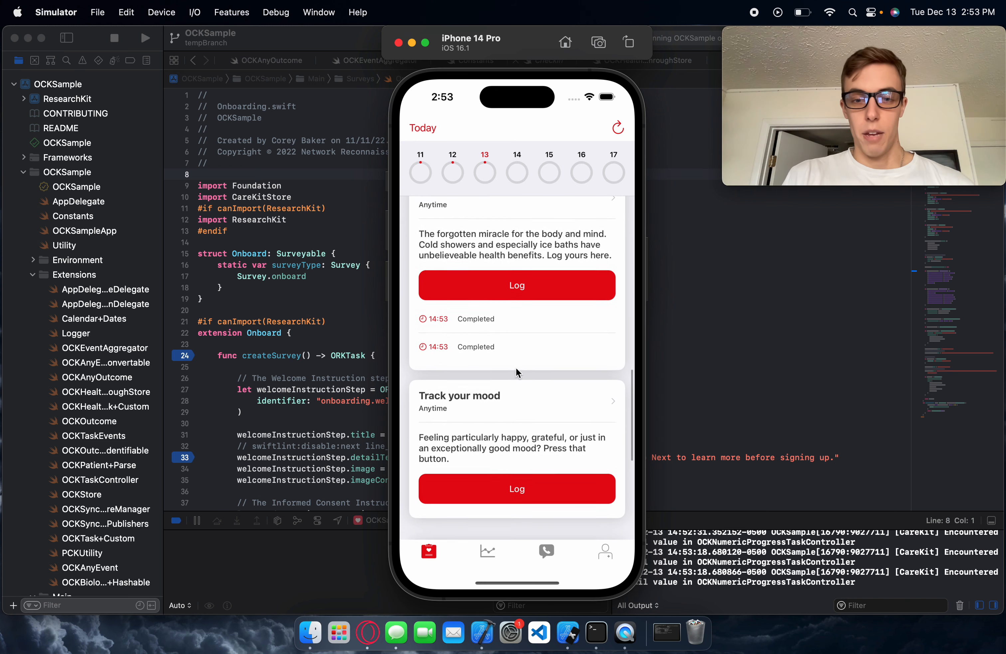
pyautogui.scroll(3)
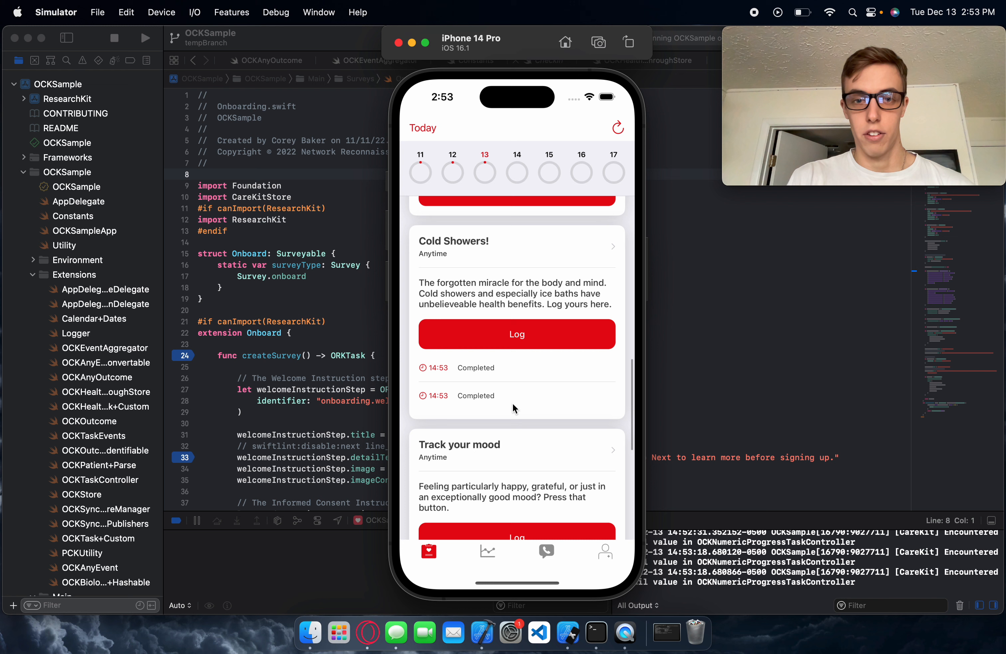
pyautogui.scroll(-3)
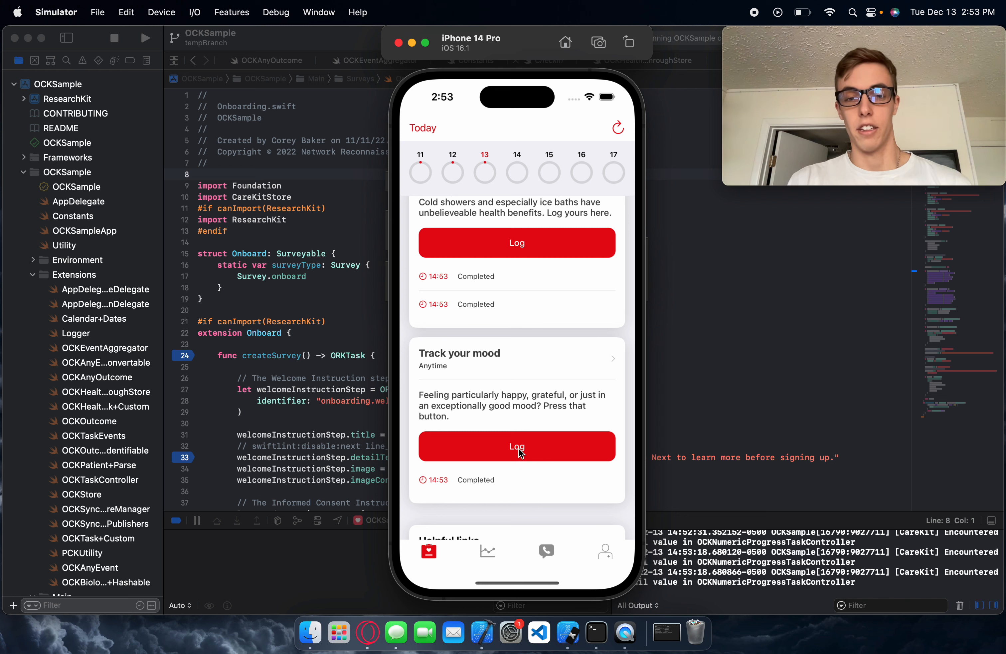
pyautogui.click(517, 446)
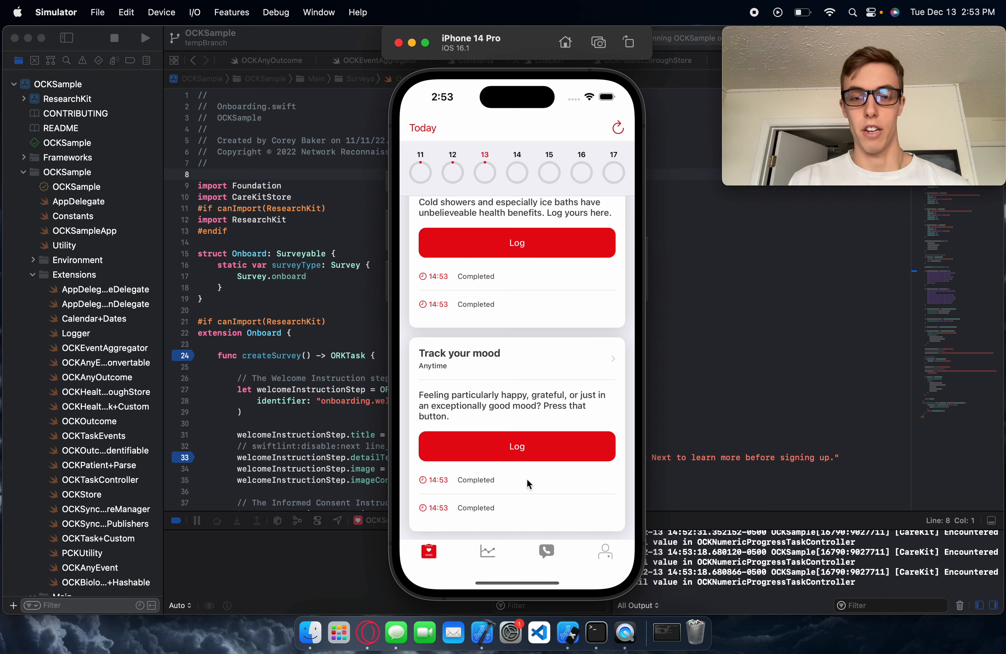
pyautogui.click(488, 551)
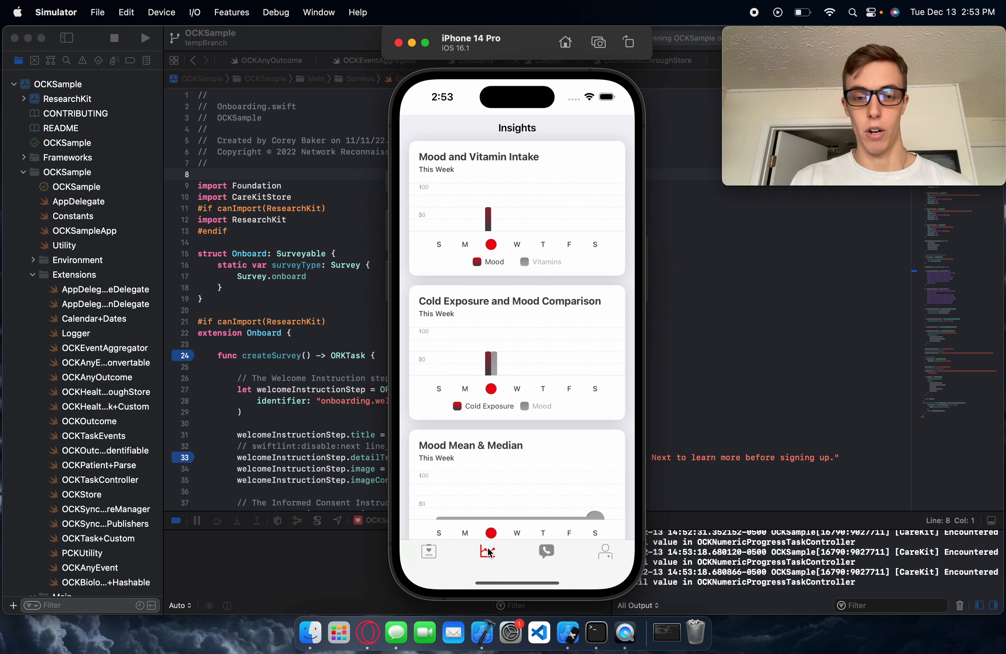
# - Look over the Insights charts and return to the Today list via the Care tab
pyautogui.click(488, 551)
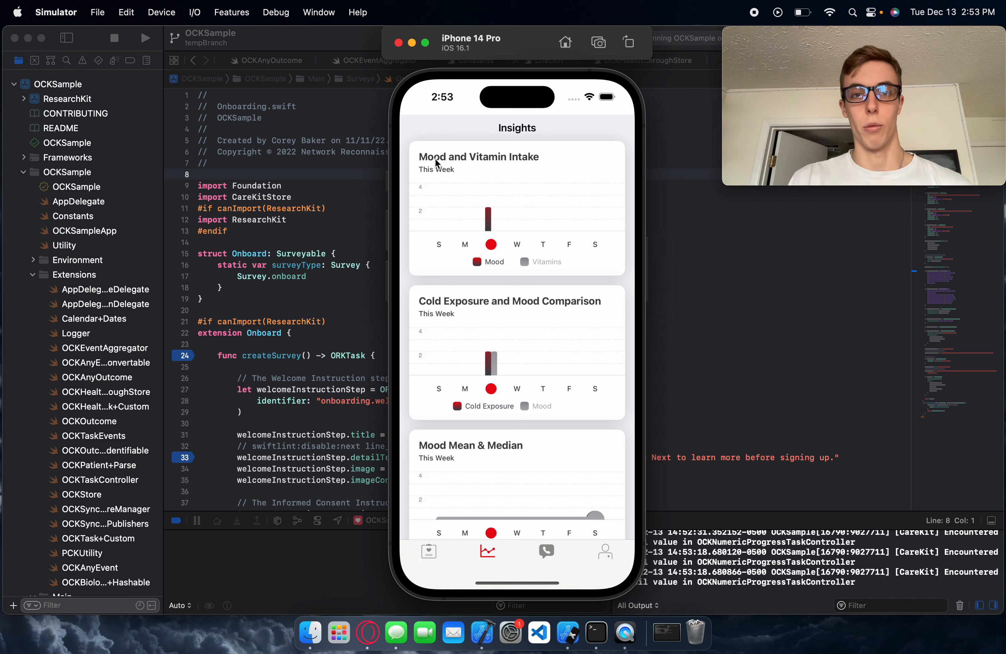
pyautogui.click(428, 551)
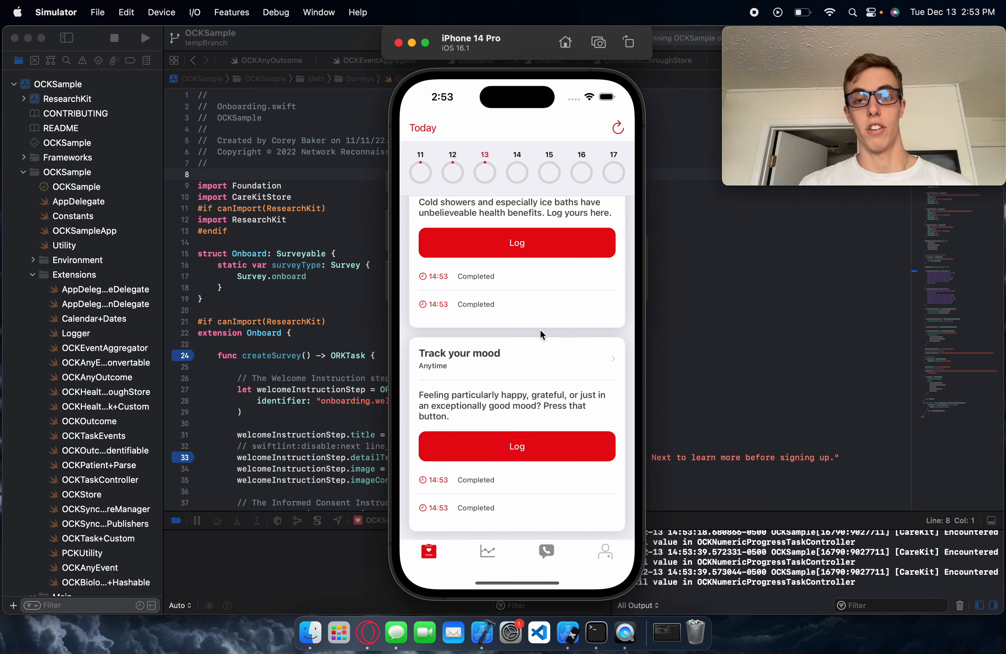
# - Scroll past Track your mood to the Helpful links and Water Drank Today (0 of 128) cards
pyautogui.scroll(3)
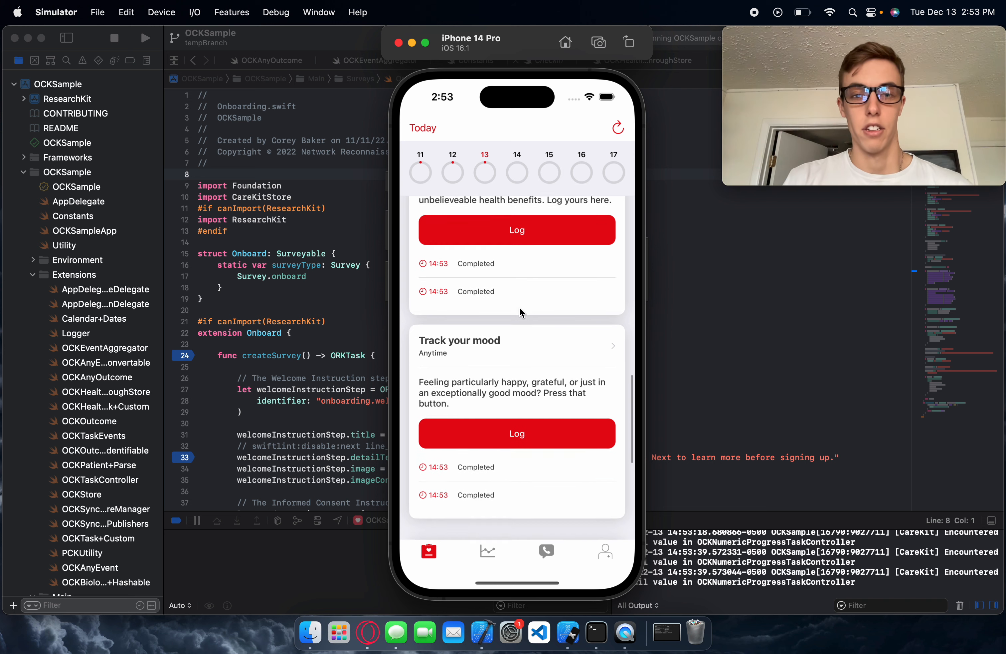
pyautogui.scroll(-3)
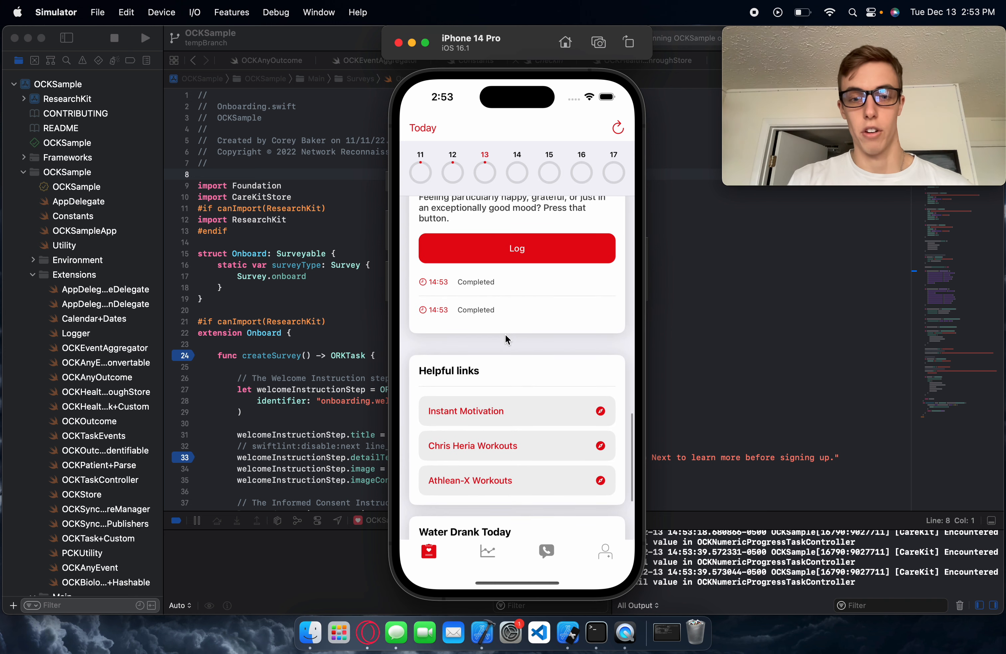
pyautogui.scroll(-3)
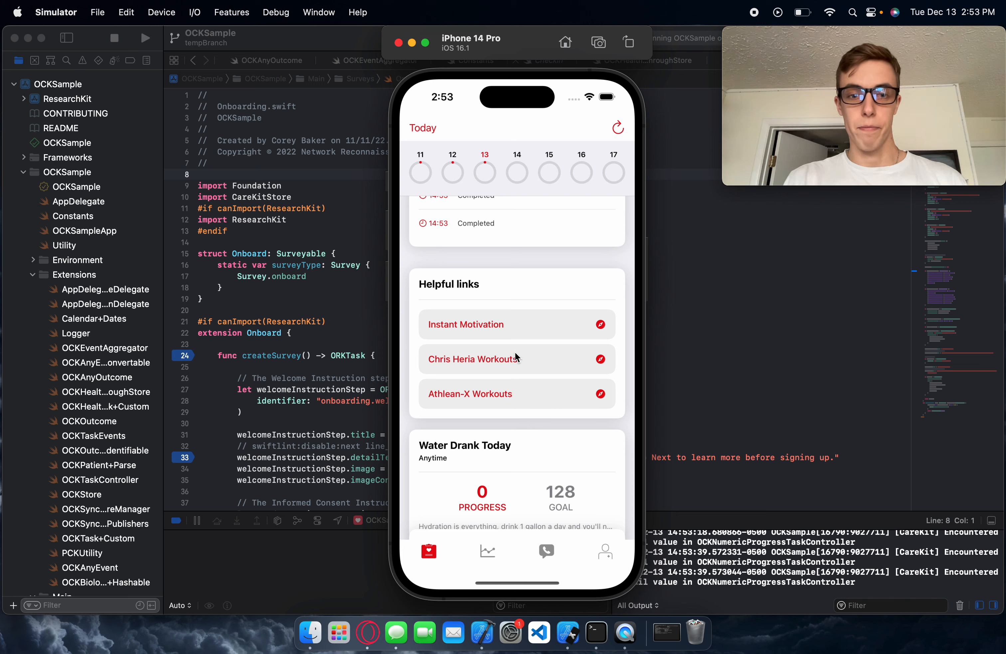
pyautogui.moveTo(551, 397)
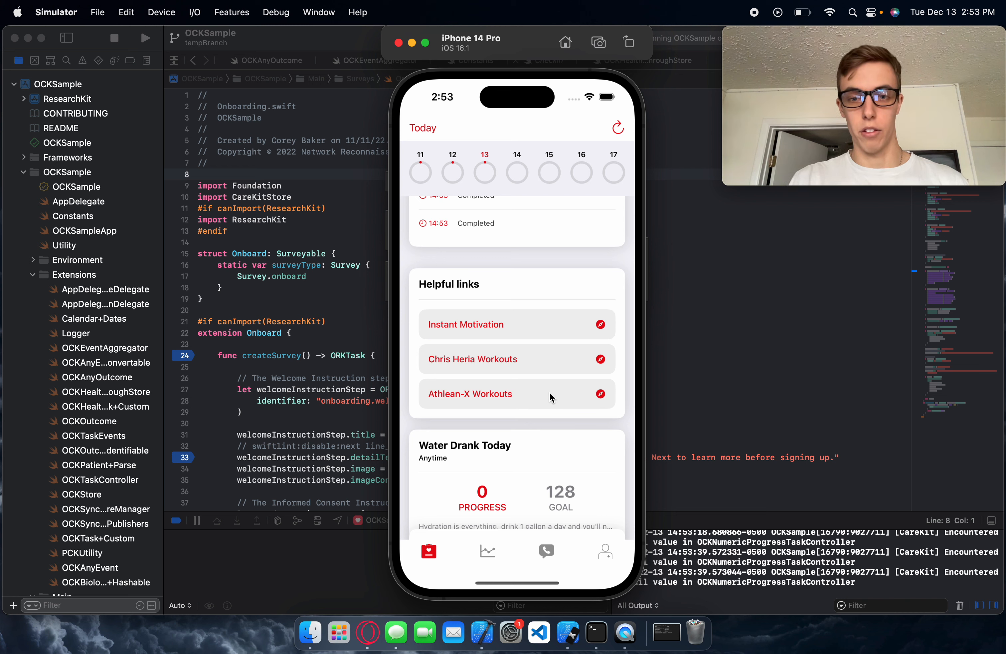
pyautogui.moveTo(570, 422)
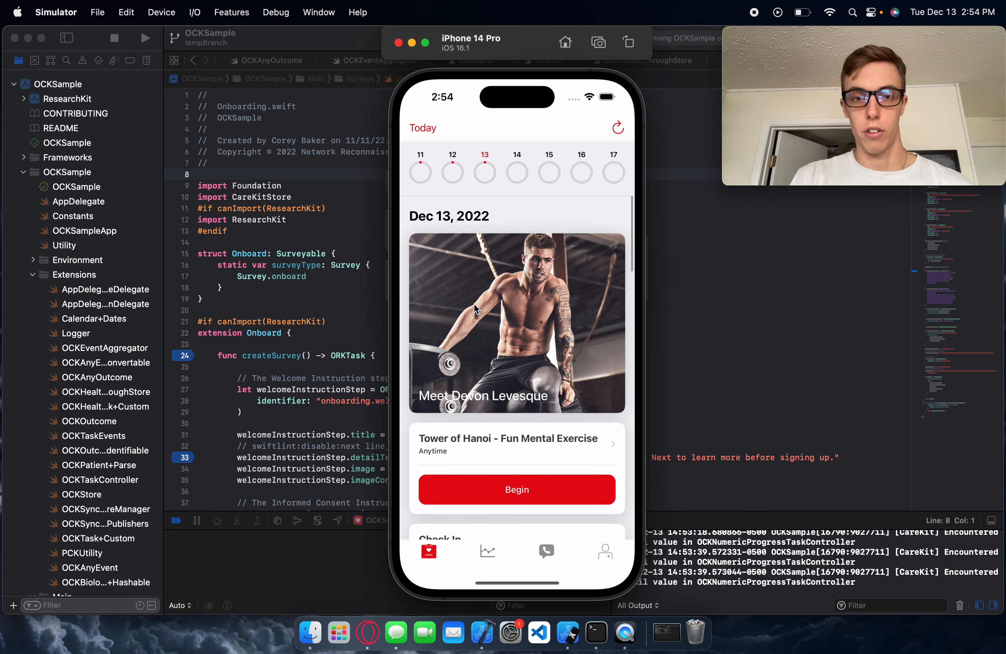
pyautogui.moveTo(573, 333)
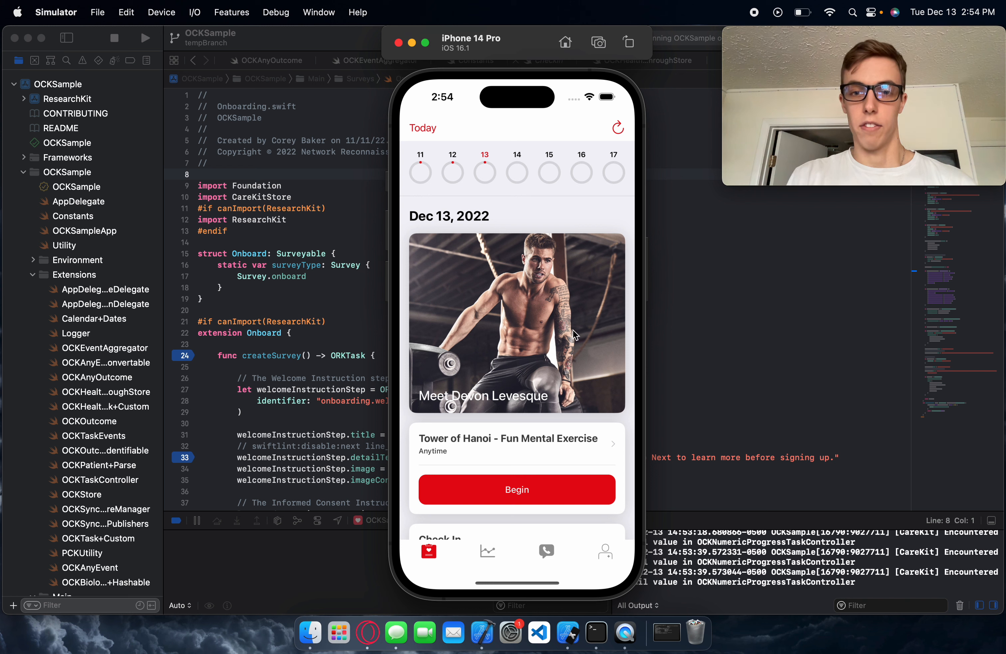
pyautogui.moveTo(565, 276)
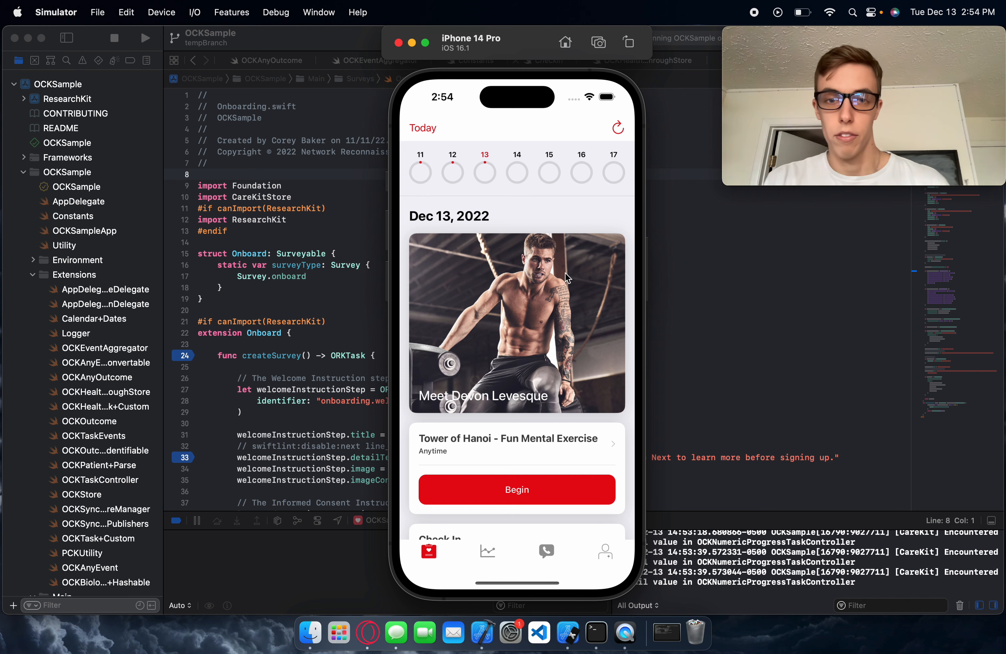
pyautogui.moveTo(542, 236)
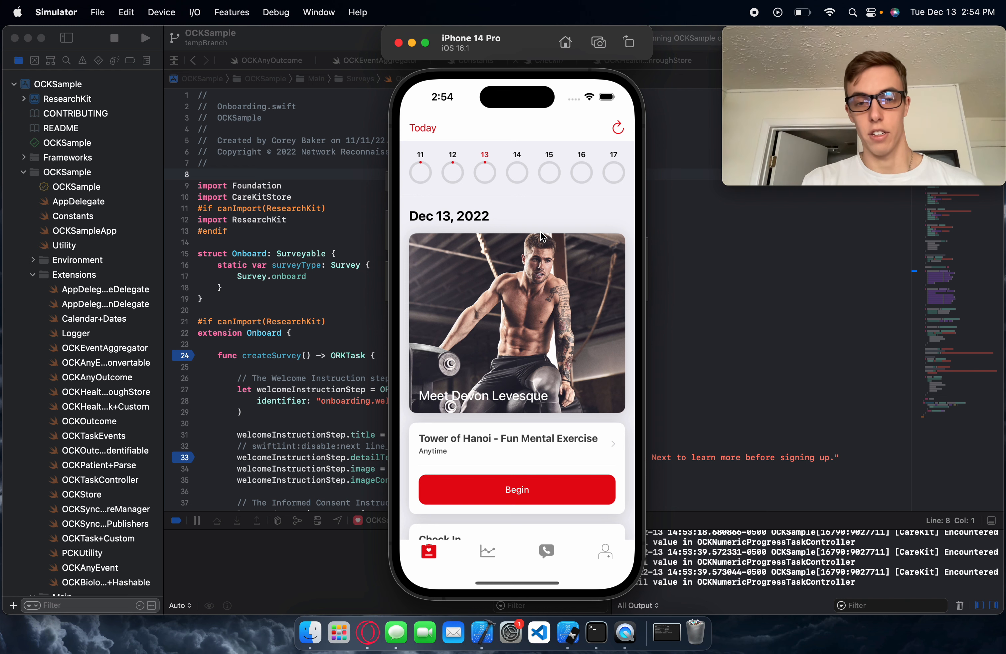
pyautogui.moveTo(551, 291)
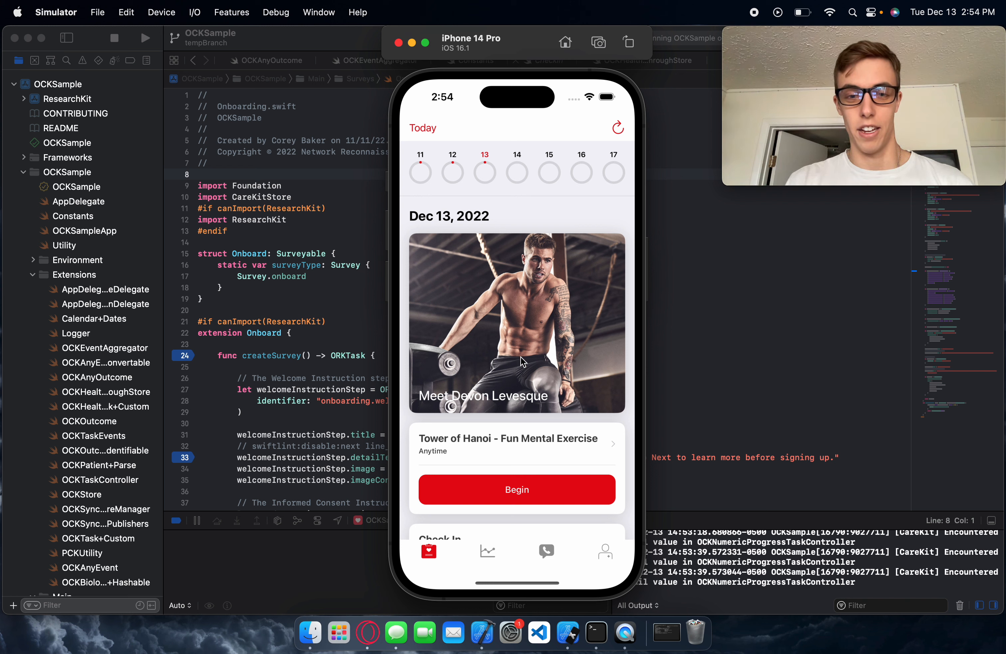
pyautogui.moveTo(513, 393)
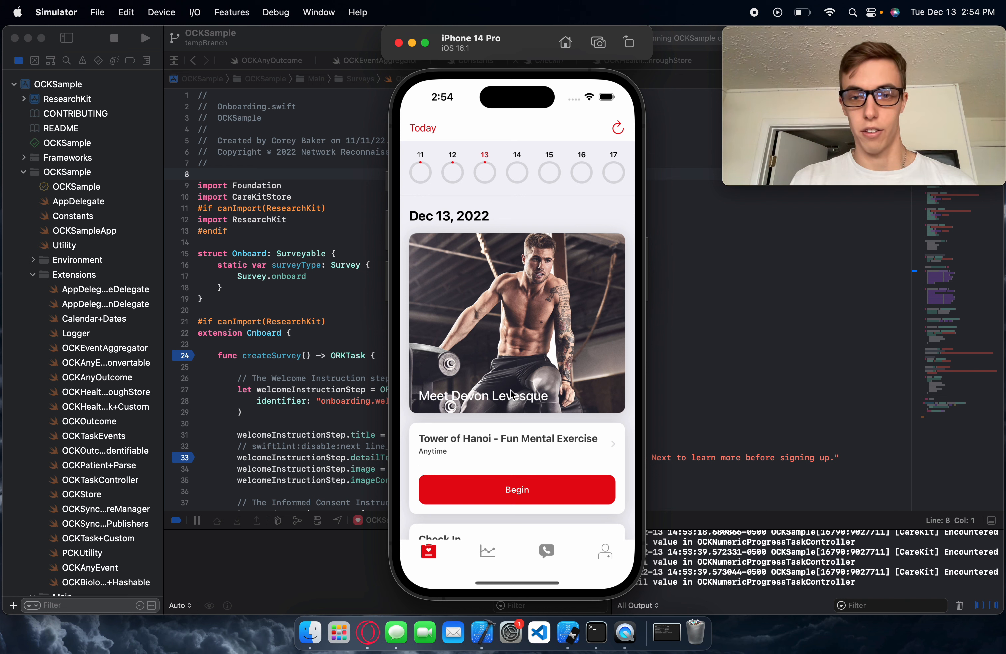
pyautogui.moveTo(494, 454)
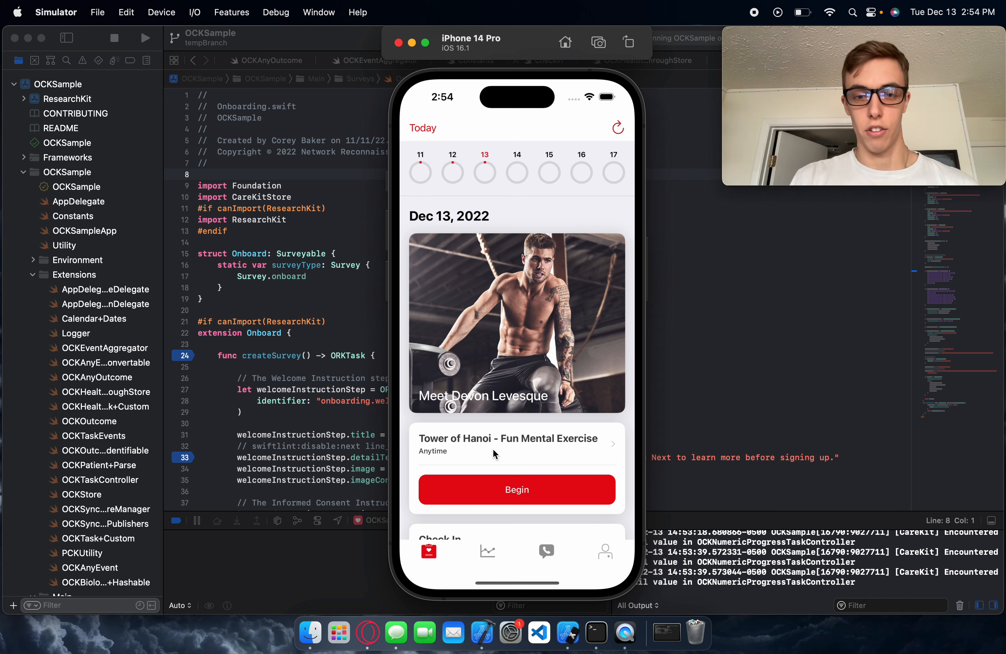
# - Switch from the Today list to the weekly Insights charts
pyautogui.click(488, 552)
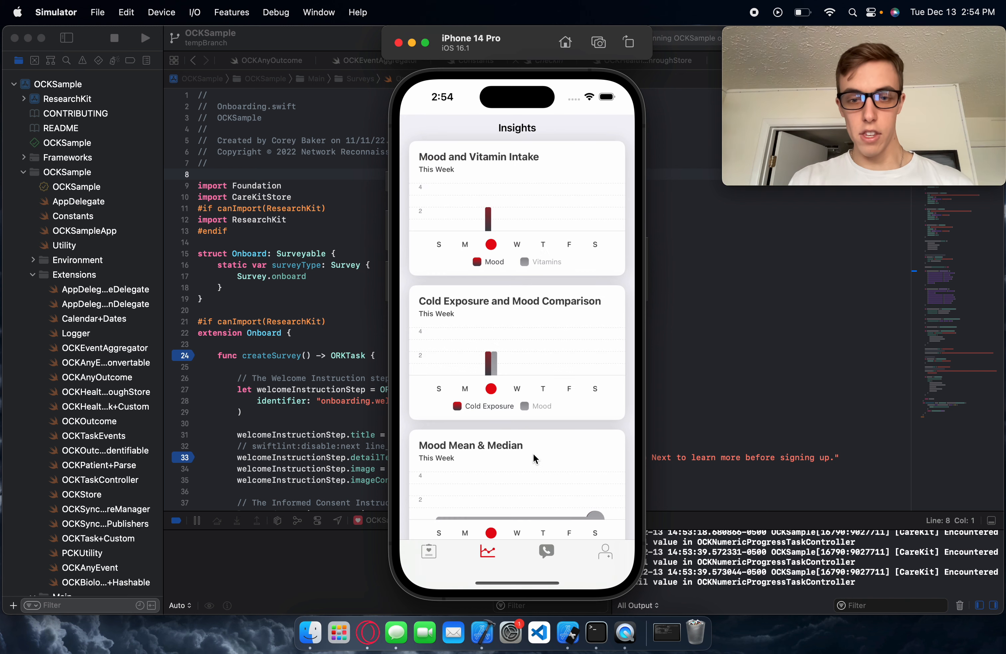
pyautogui.moveTo(520, 215)
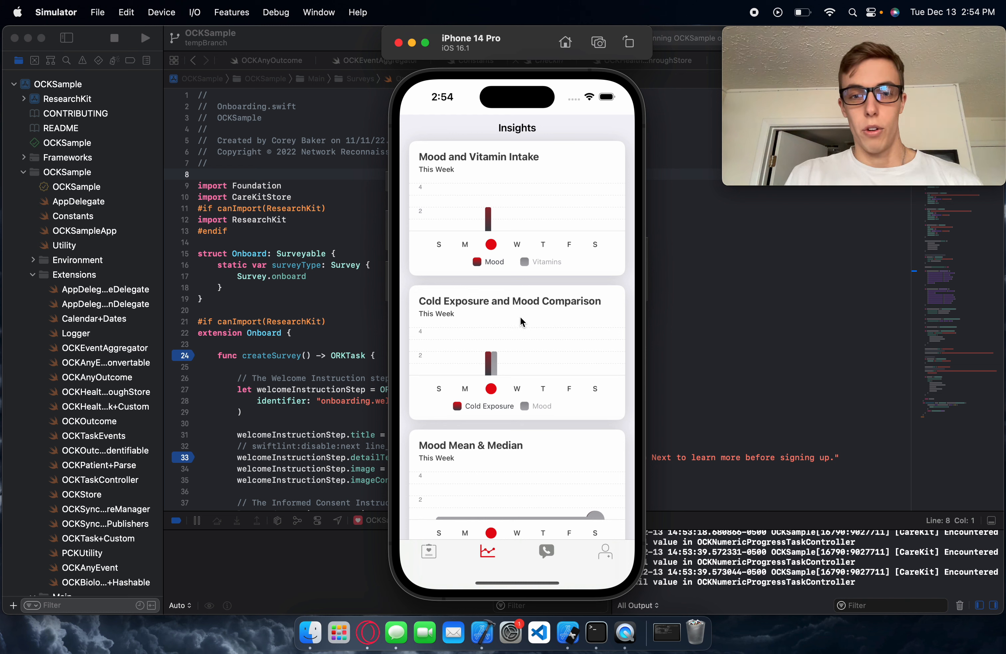
pyautogui.moveTo(560, 394)
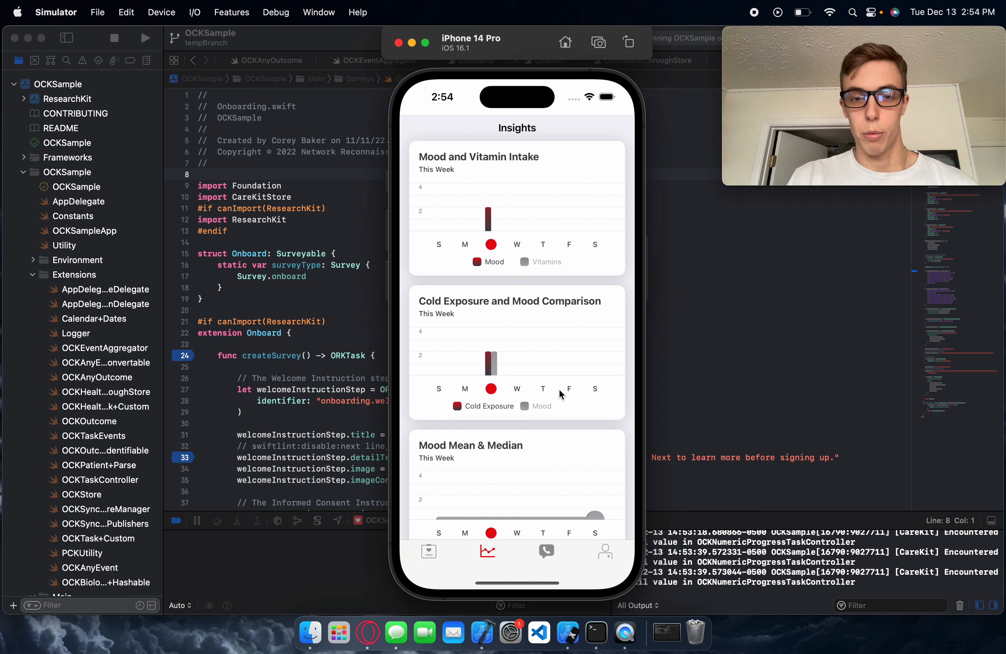
pyautogui.click(548, 551)
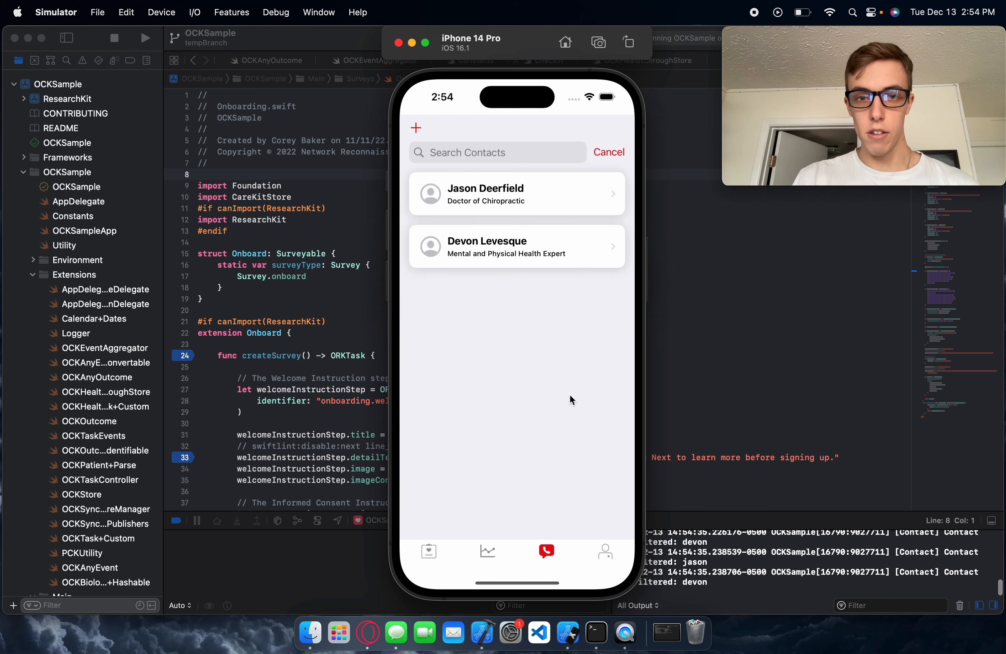
pyautogui.moveTo(516, 273)
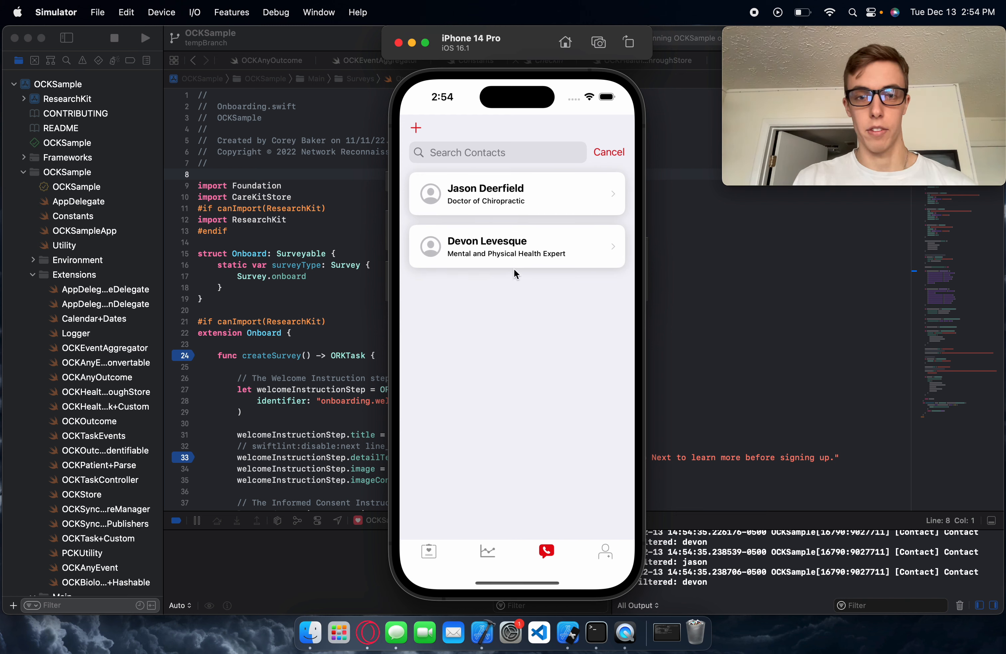
pyautogui.moveTo(561, 206)
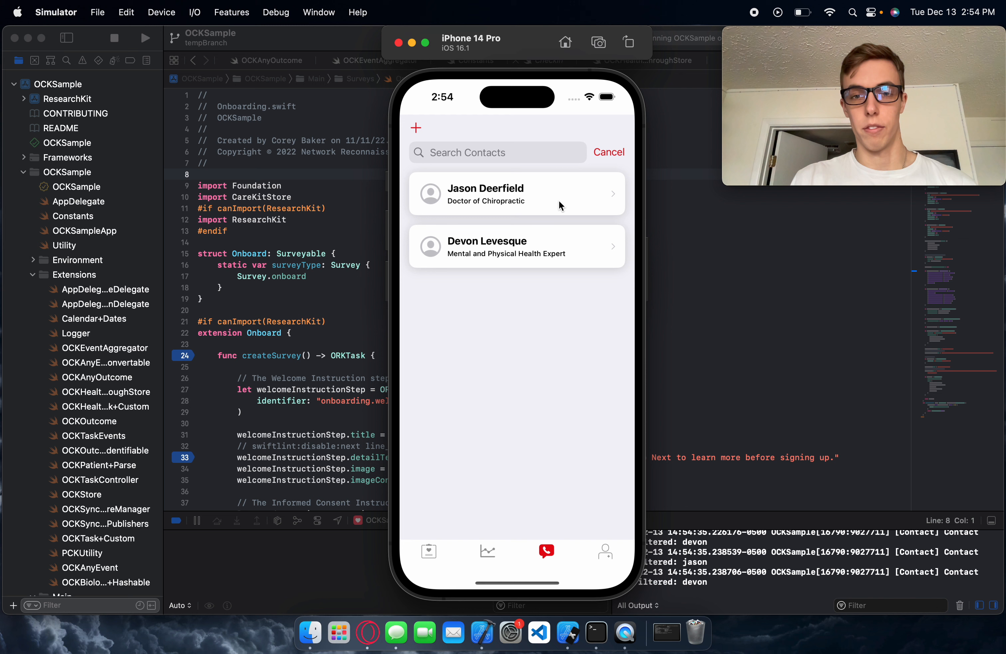
pyautogui.moveTo(565, 284)
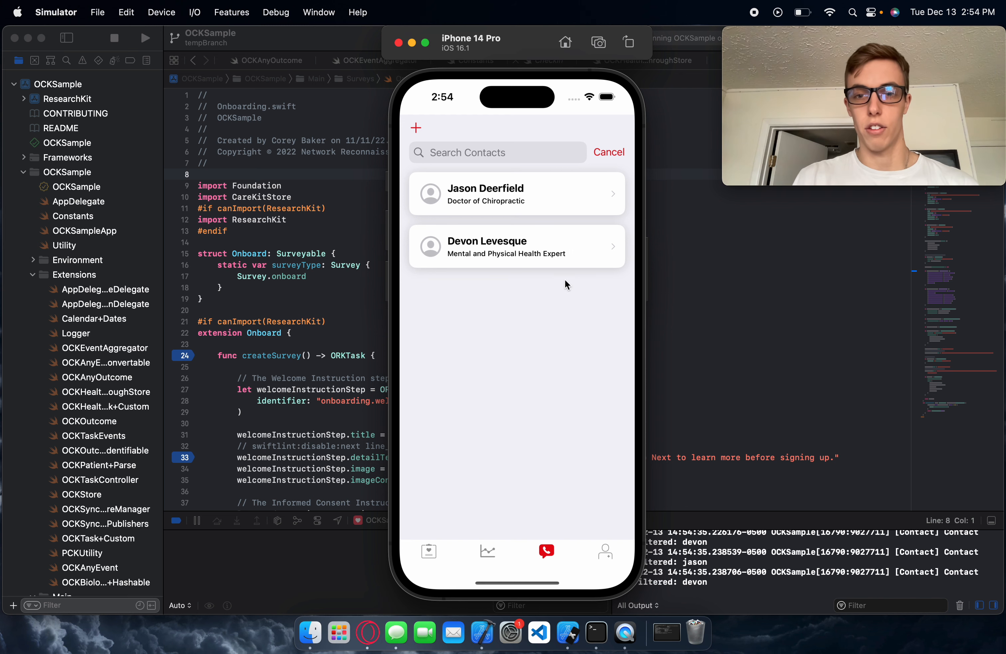
pyautogui.moveTo(605, 555)
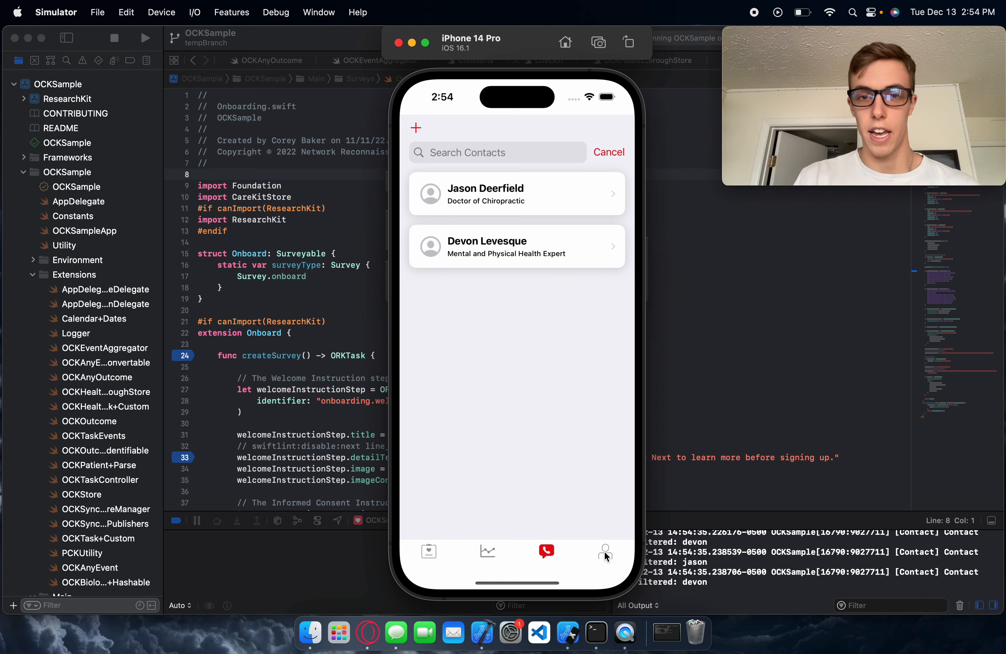
# - Go to the user's own profile page from the bottom tab bar
pyautogui.click(604, 551)
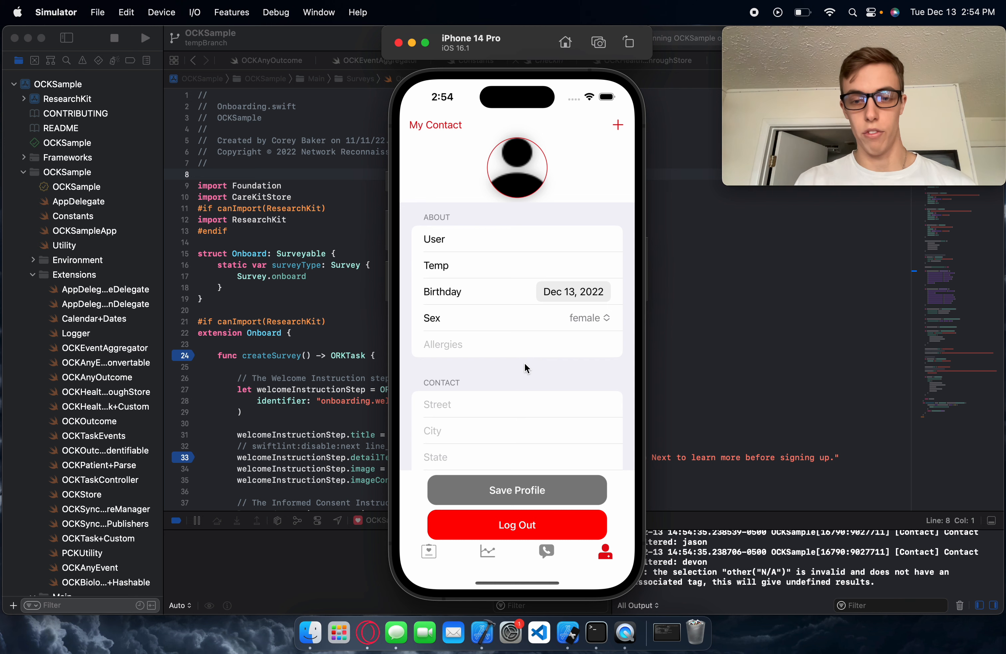
# - Set the profile picture to the waterfall photo and sex to male
pyautogui.click(516, 169)
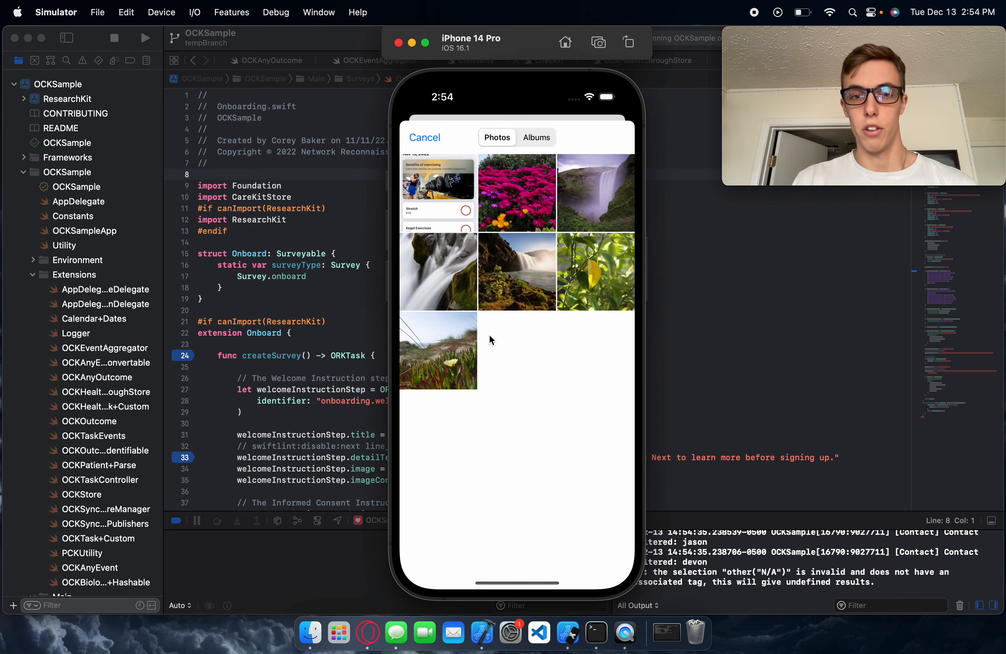
pyautogui.click(517, 271)
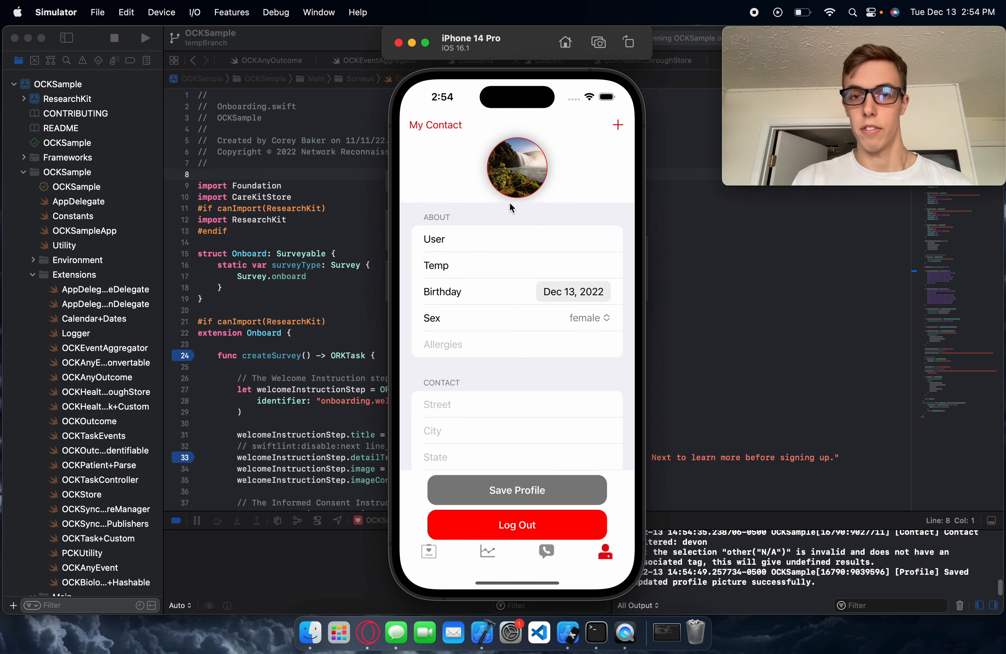
pyautogui.click(588, 317)
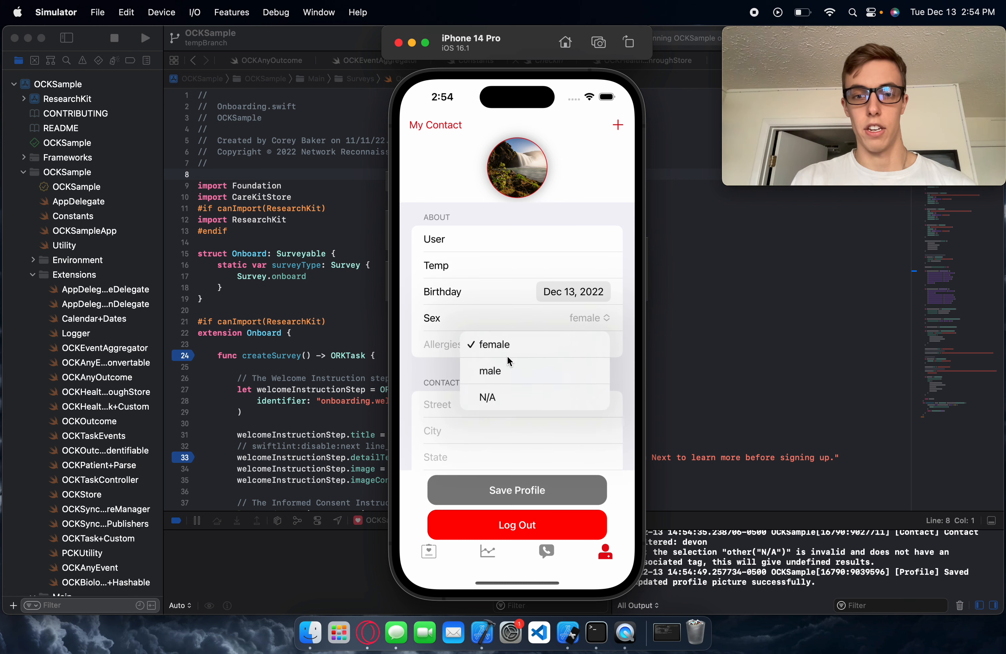
pyautogui.click(490, 370)
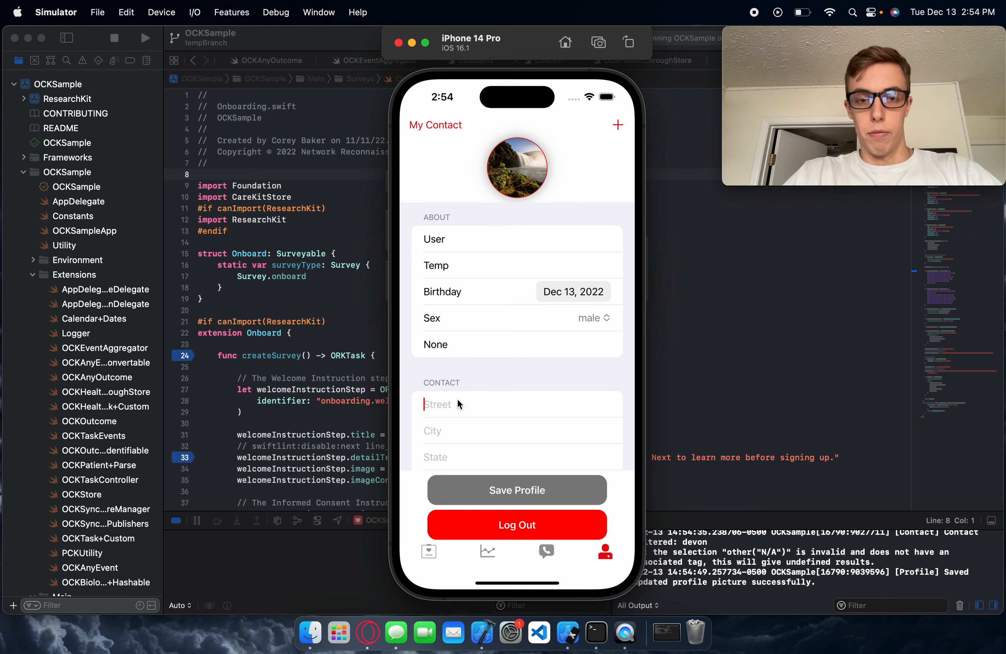
pyautogui.write('354')
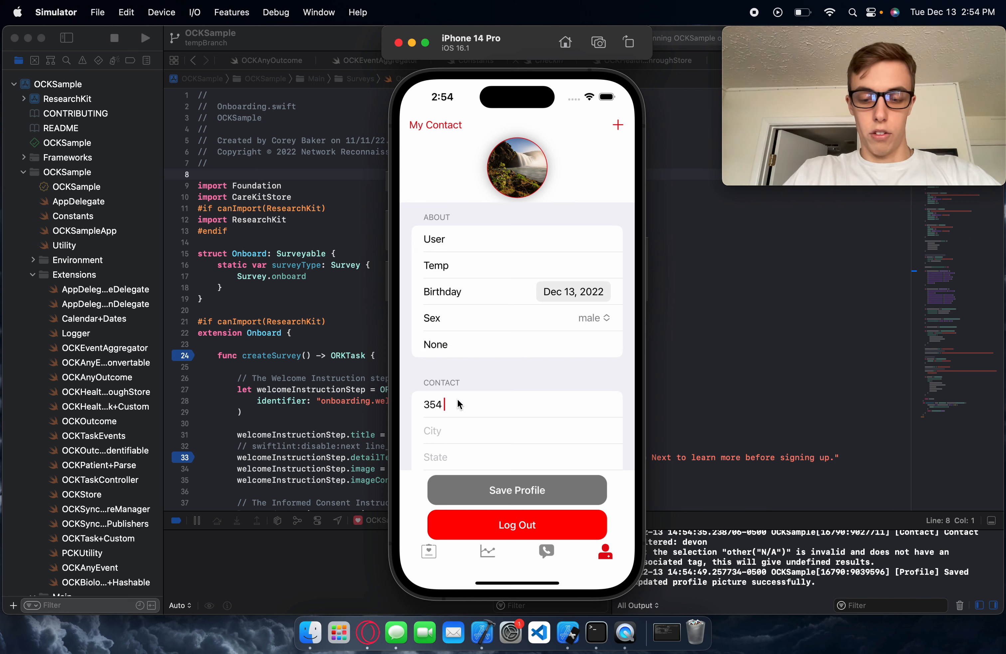
pyautogui.write('Lancaster road')
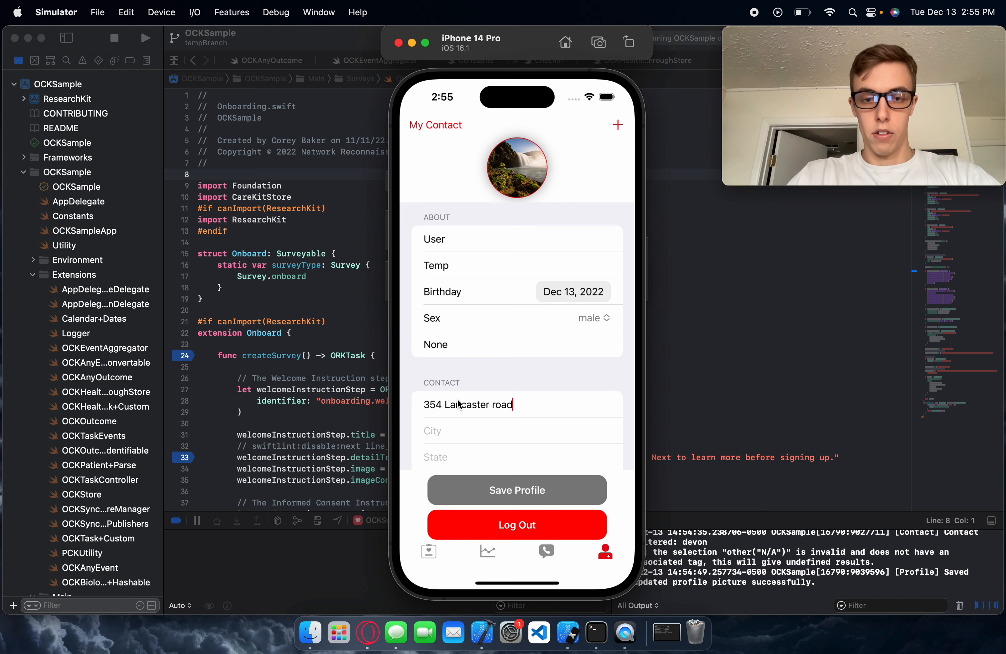
pyautogui.click(517, 489)
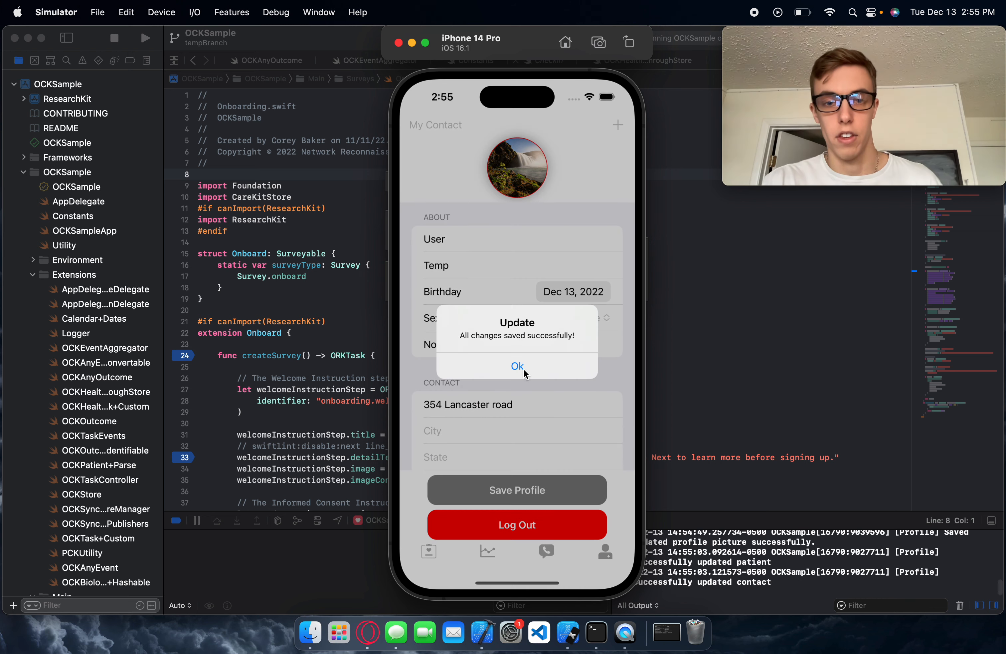
pyautogui.click(517, 366)
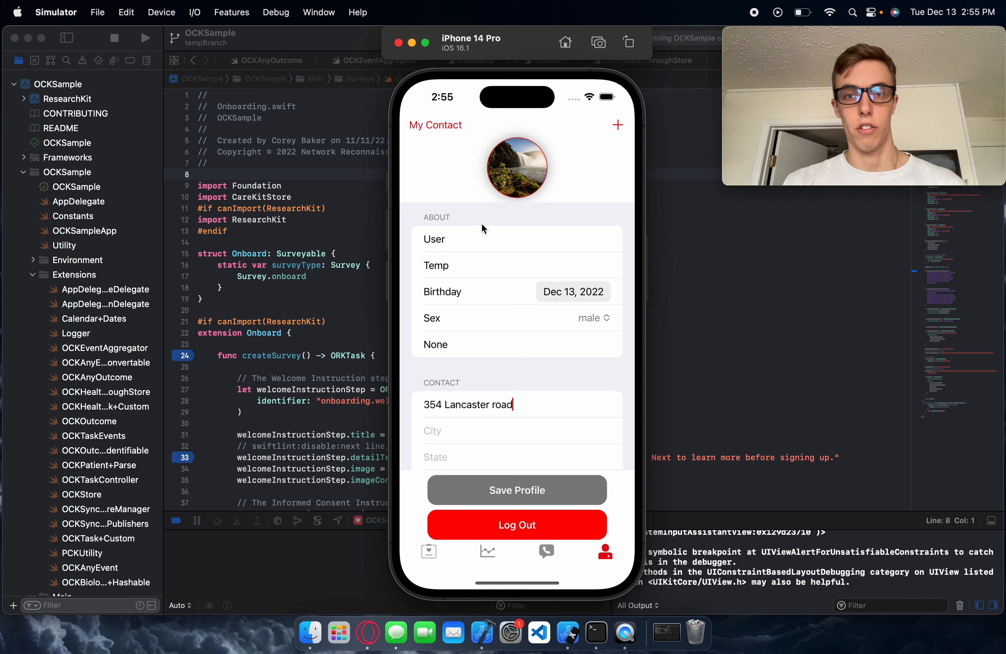
pyautogui.moveTo(618, 128)
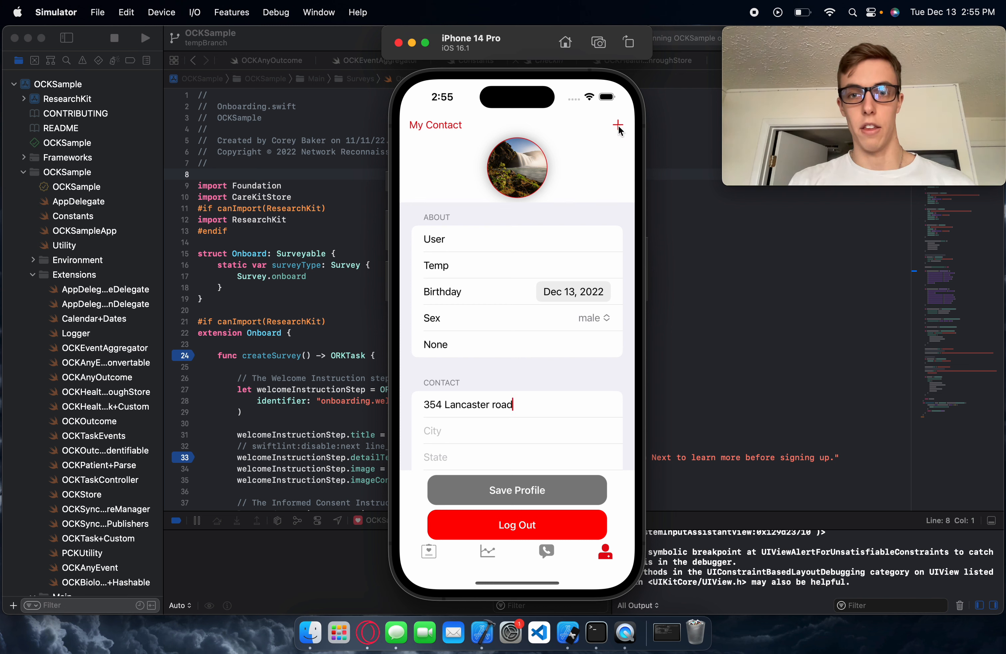
# - Start a new task titled Push-ups with the Custom card view
pyautogui.click(618, 126)
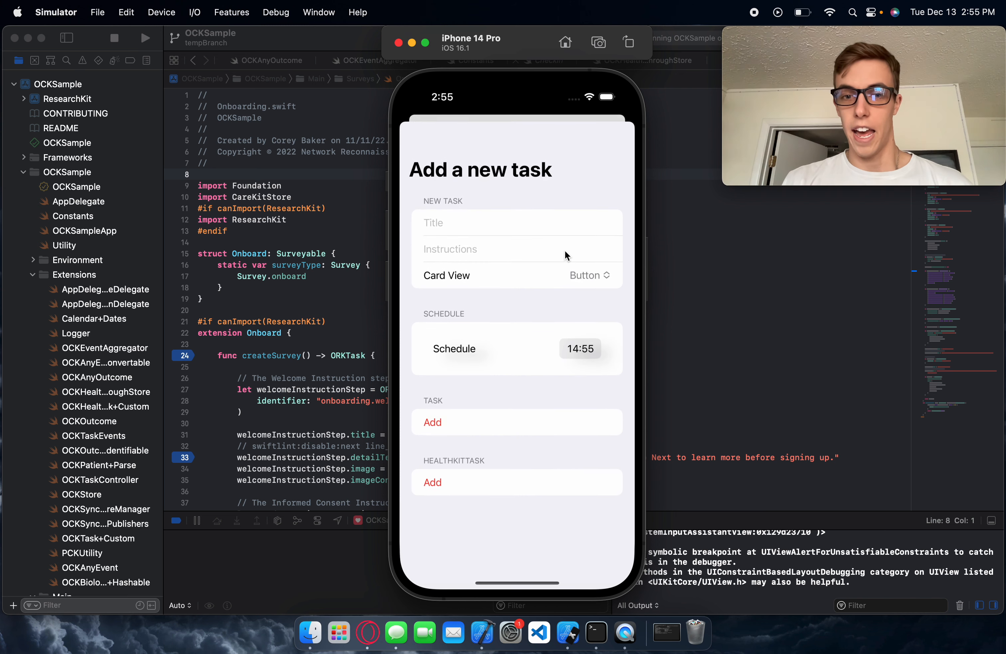
pyautogui.click(434, 222)
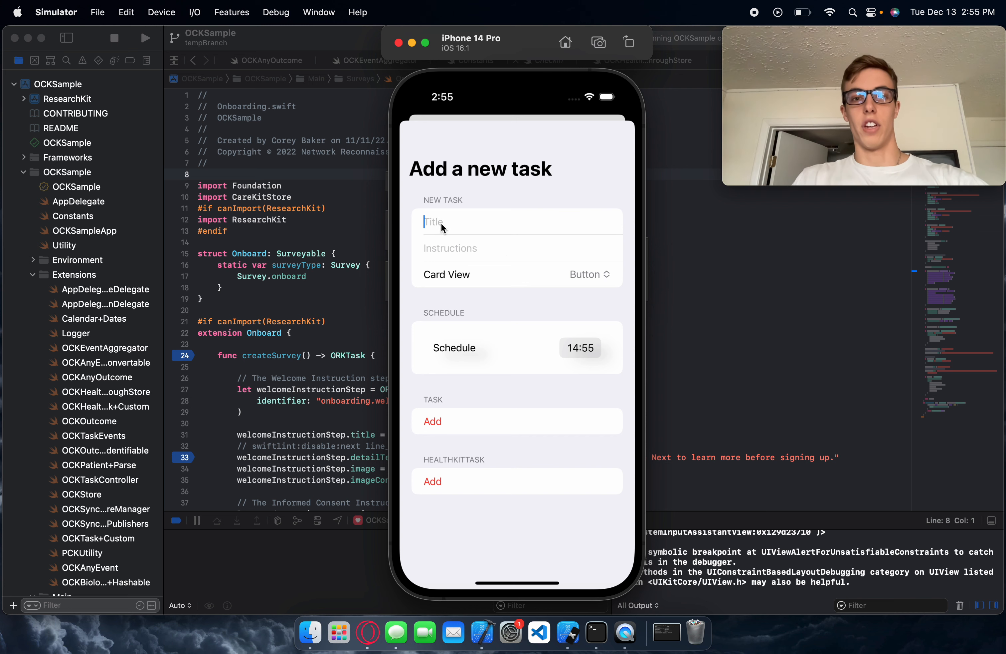
pyautogui.write('Pushups')
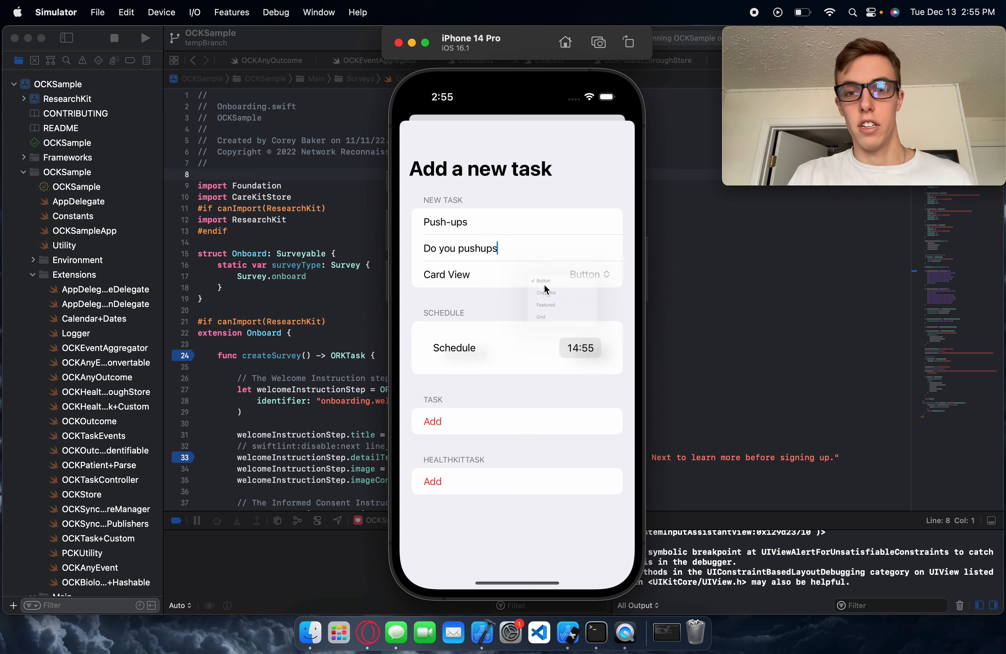
pyautogui.click(545, 292)
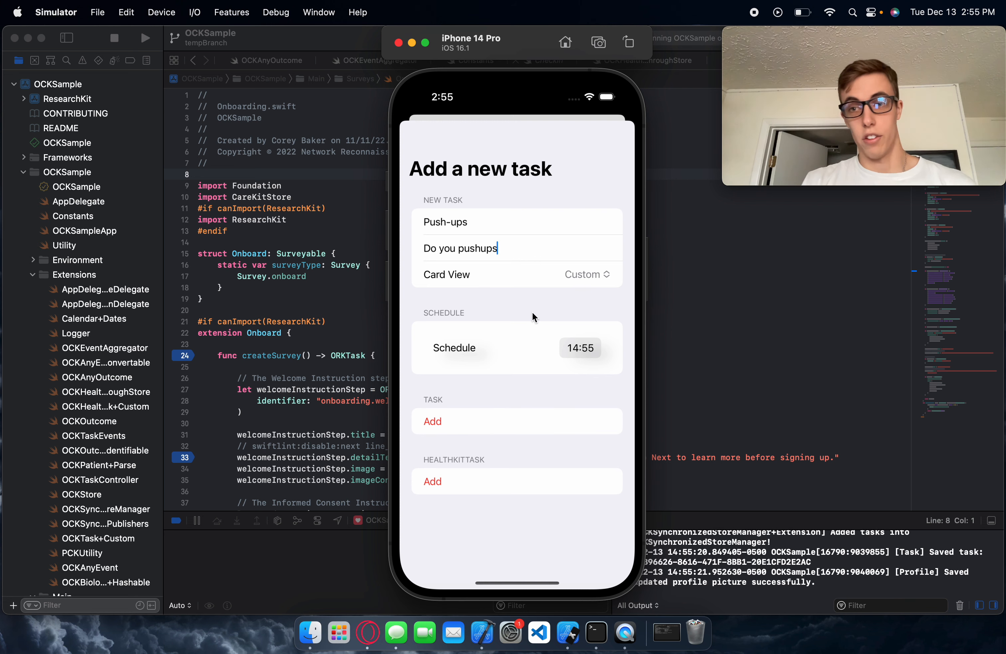
pyautogui.moveTo(508, 169)
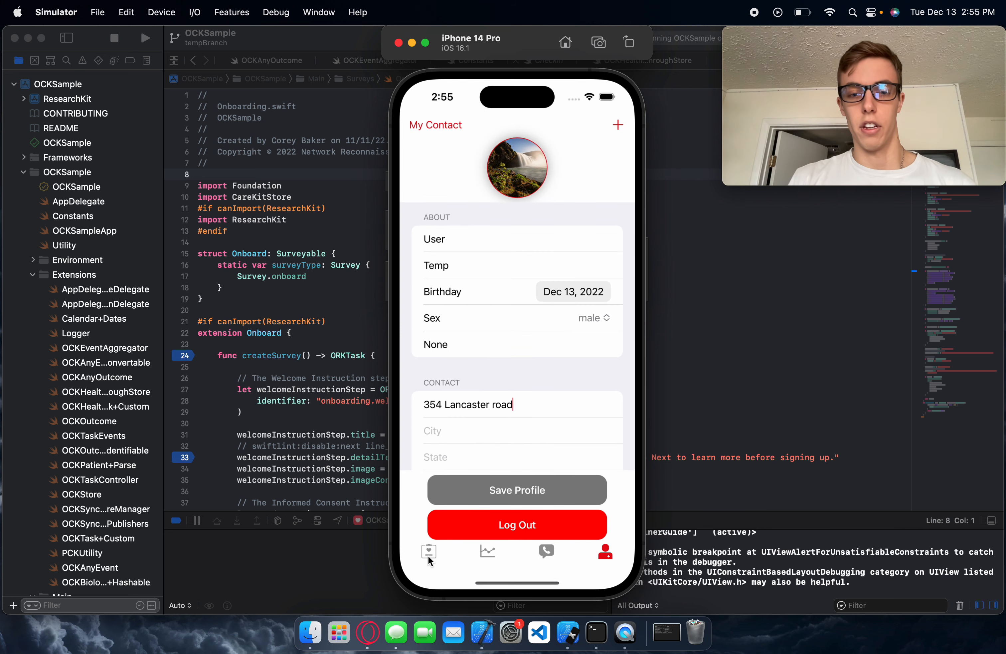
# - Log a value of 10 on today's Push-ups card and confirm it
pyautogui.click(428, 551)
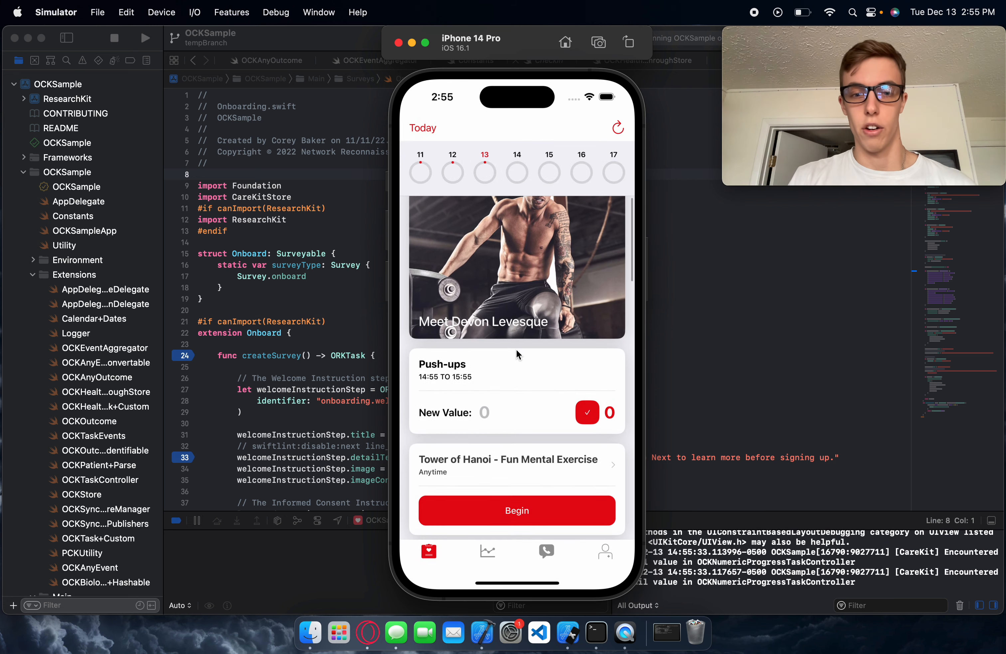
pyautogui.click(484, 412)
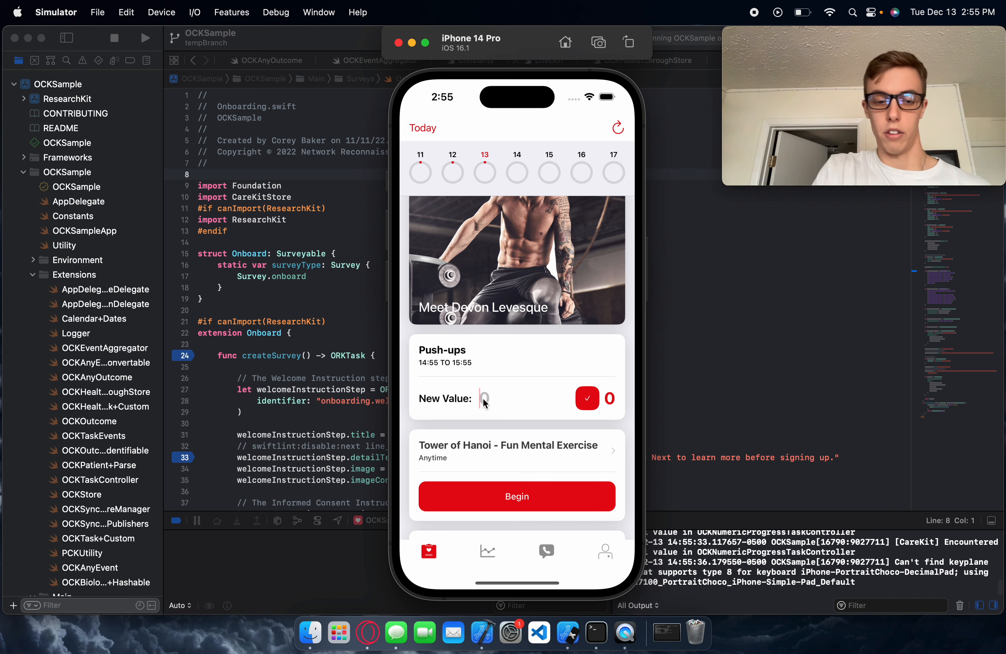
pyautogui.write('10')
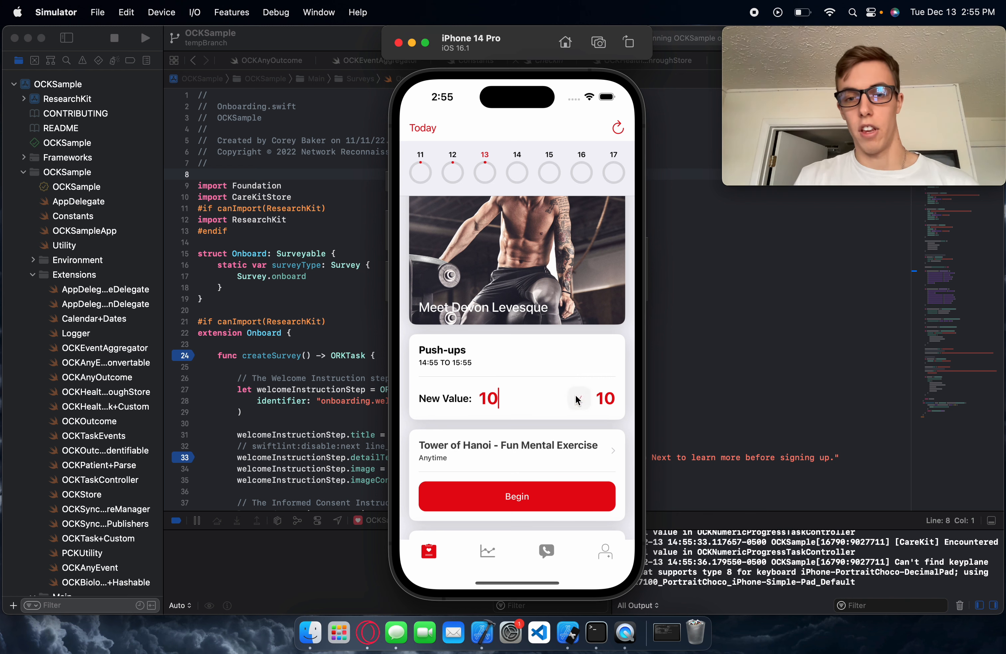
pyautogui.click(579, 396)
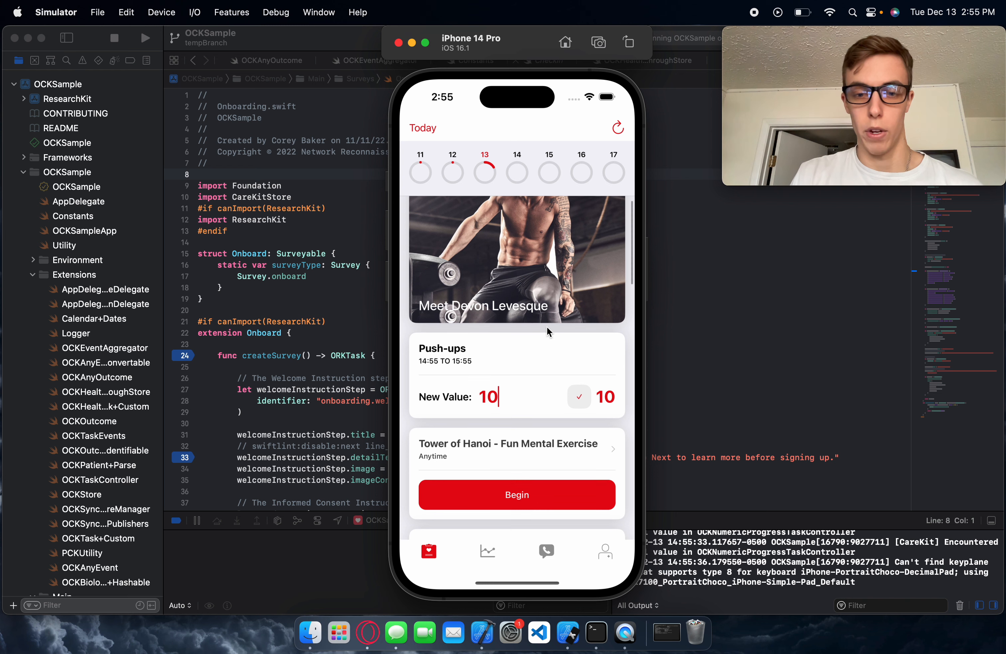
pyautogui.moveTo(581, 418)
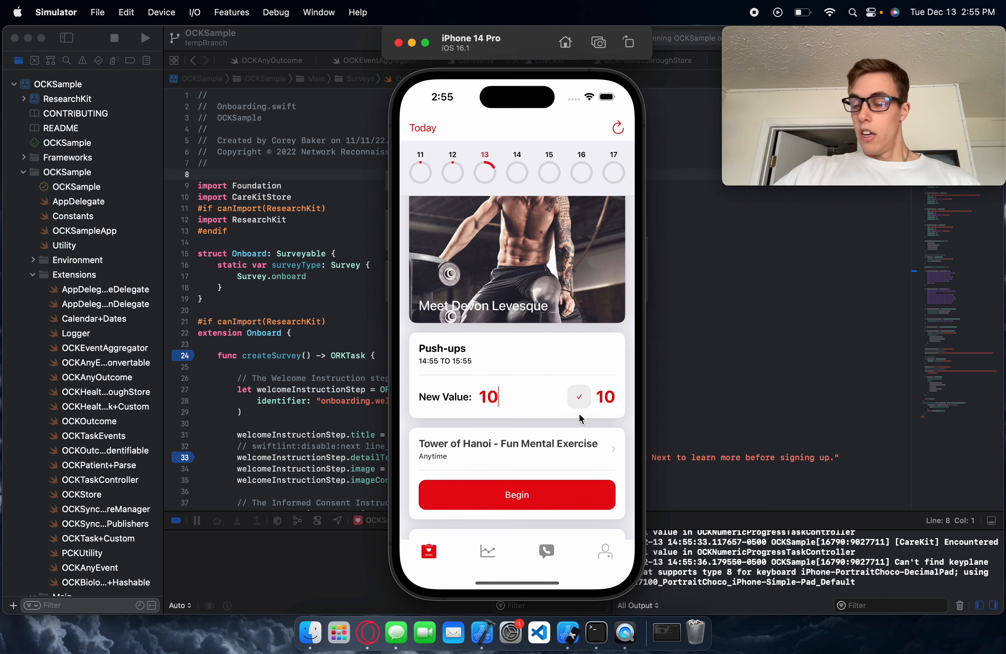